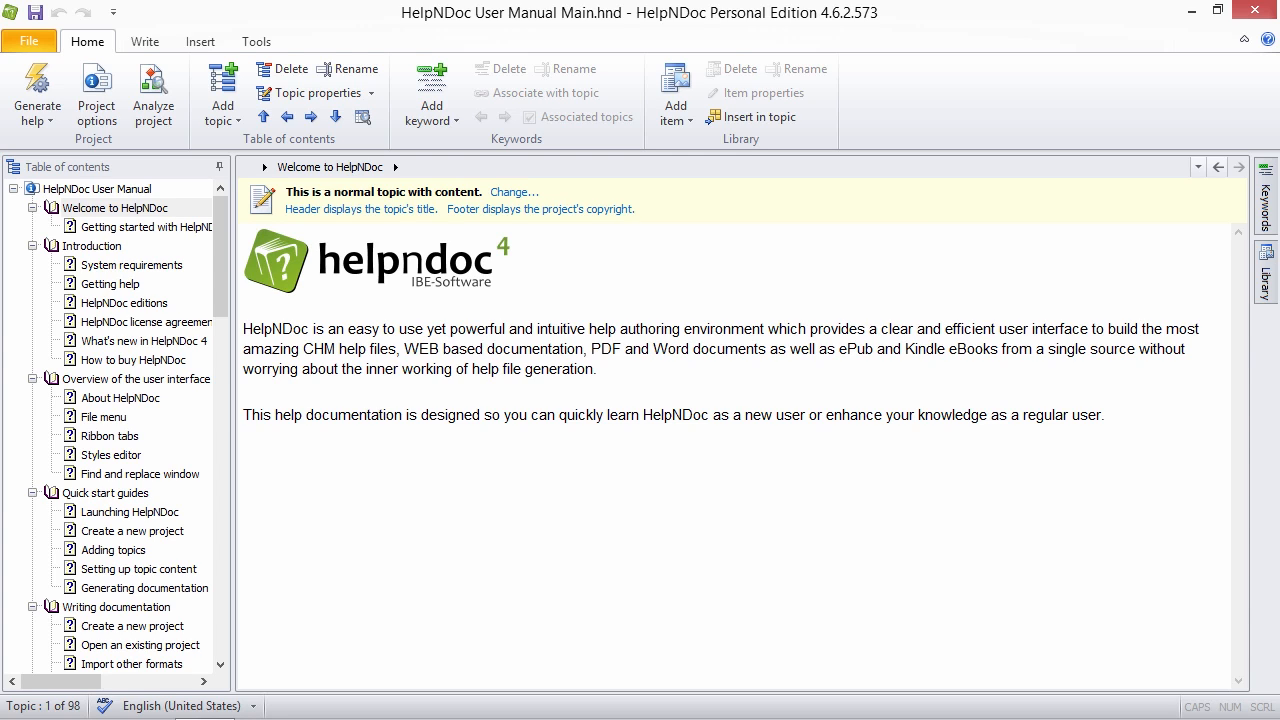
# Select the Welcome to HelpNDoc topic and show its Topic properties menu.
pyautogui.click(244, 458)
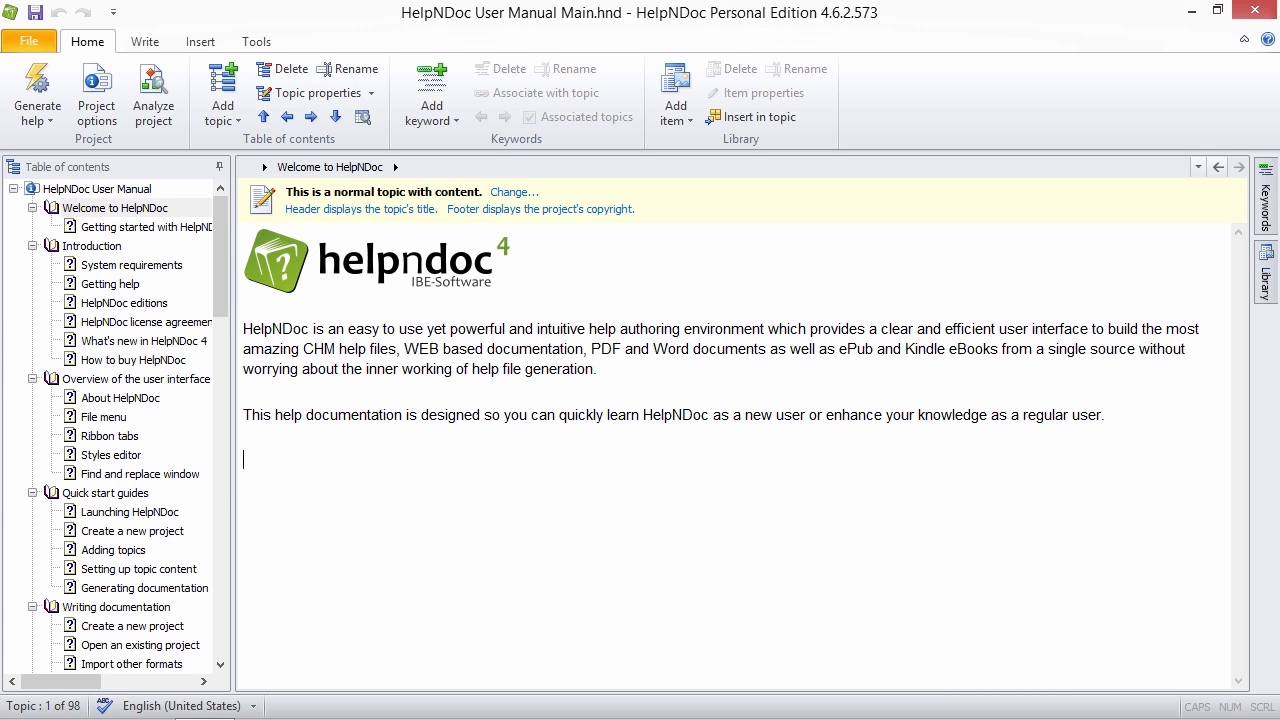
pyautogui.moveTo(624, 210)
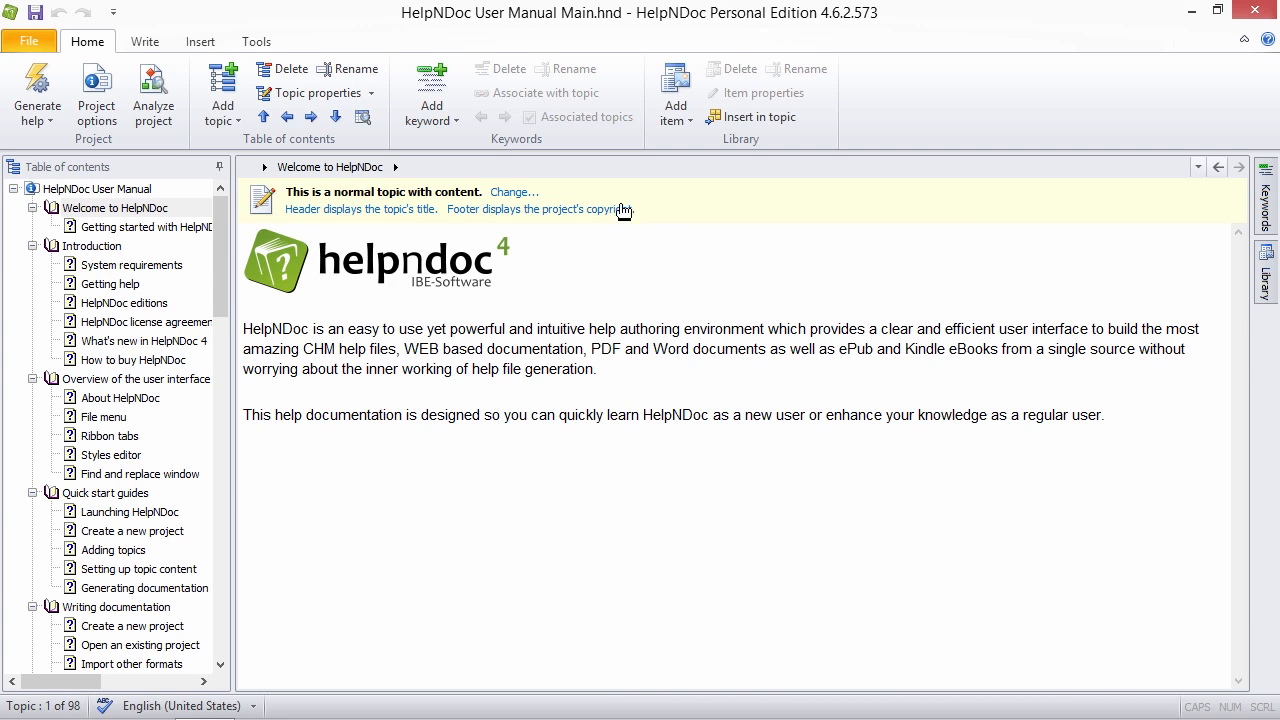
pyautogui.click(312, 92)
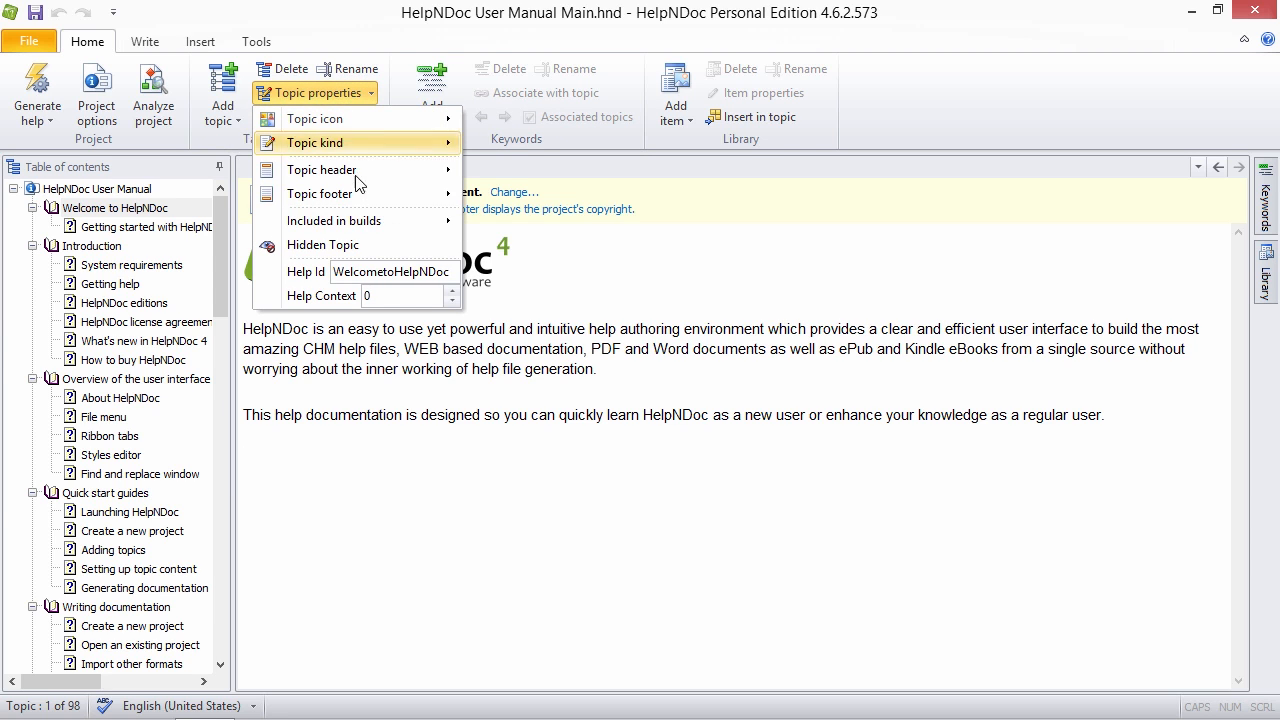
# In the build tags manager, add a new custom tag named iPhone.
pyautogui.click(540, 224)
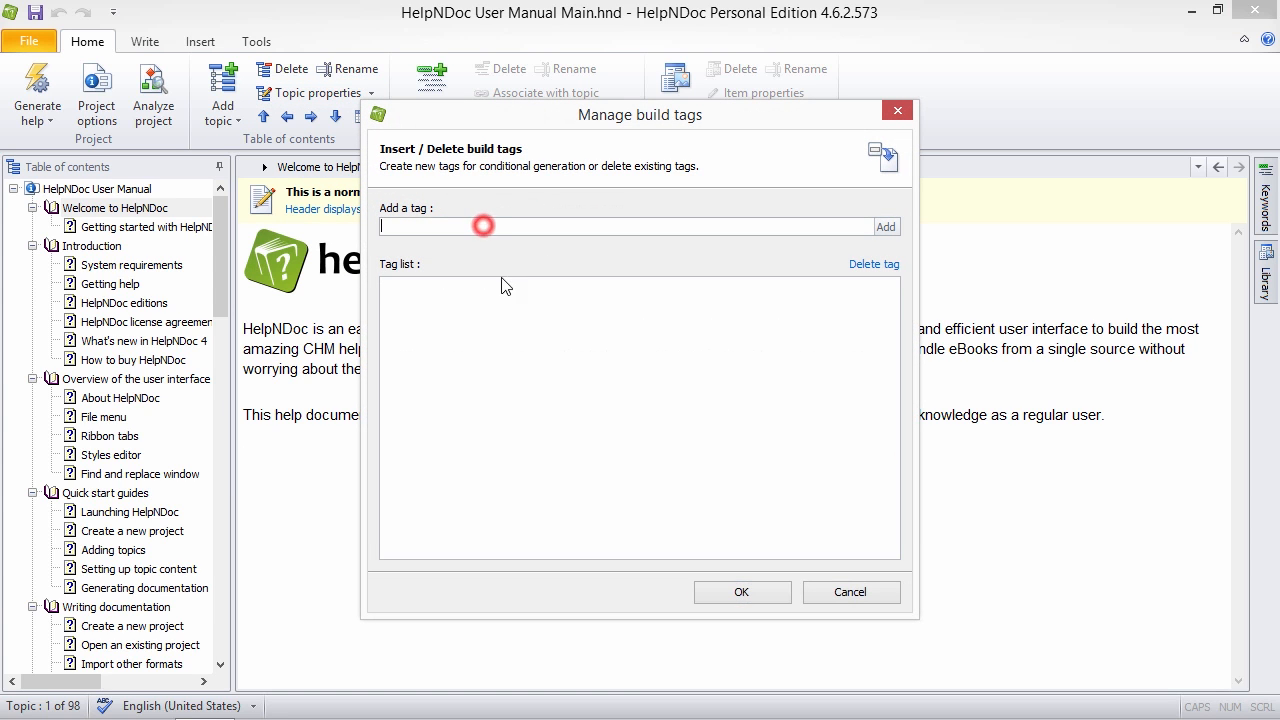
pyautogui.write('iPhone')
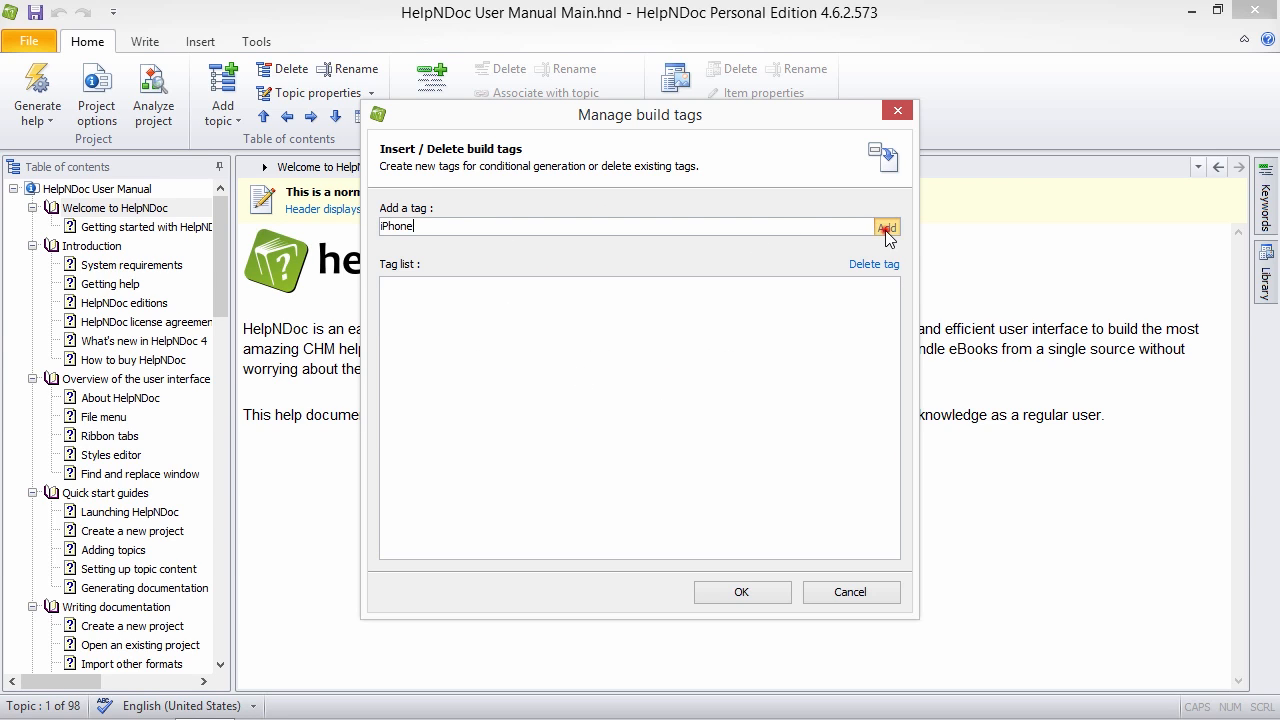
pyautogui.click(886, 226)
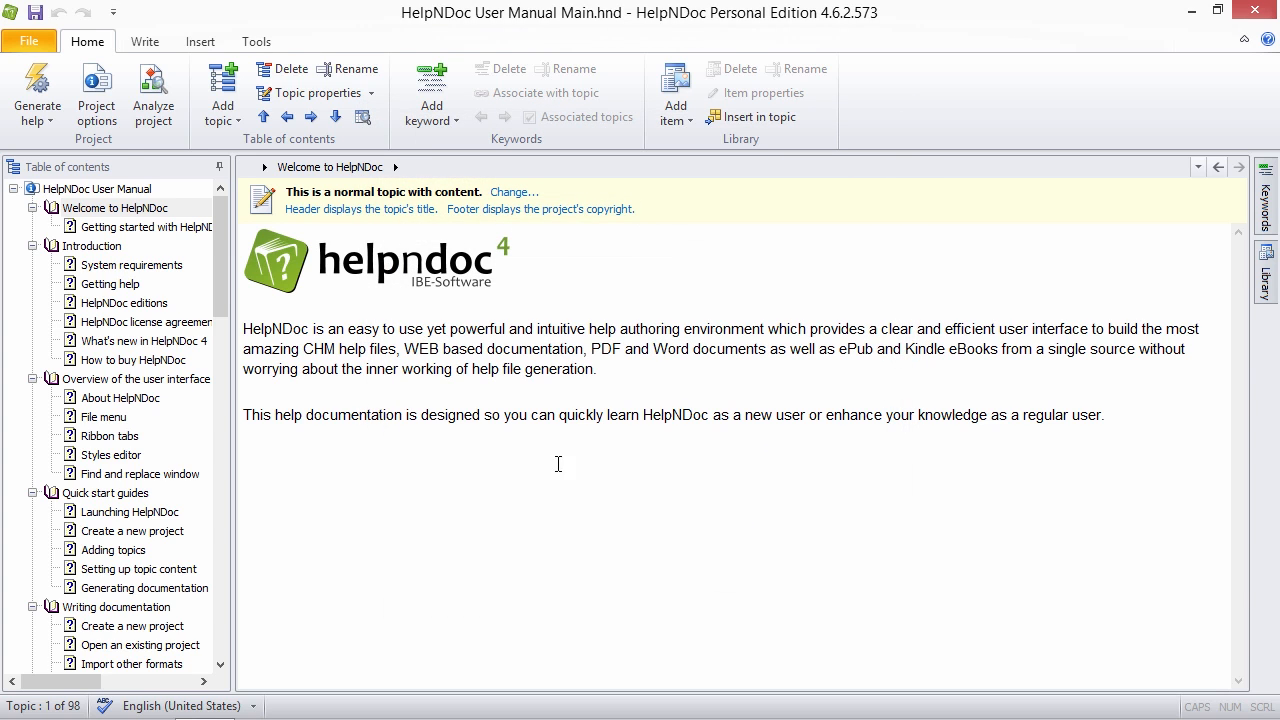
# In the documentation generator, add a PDF build renamed to Build iPhone pdf.
pyautogui.click(36, 90)
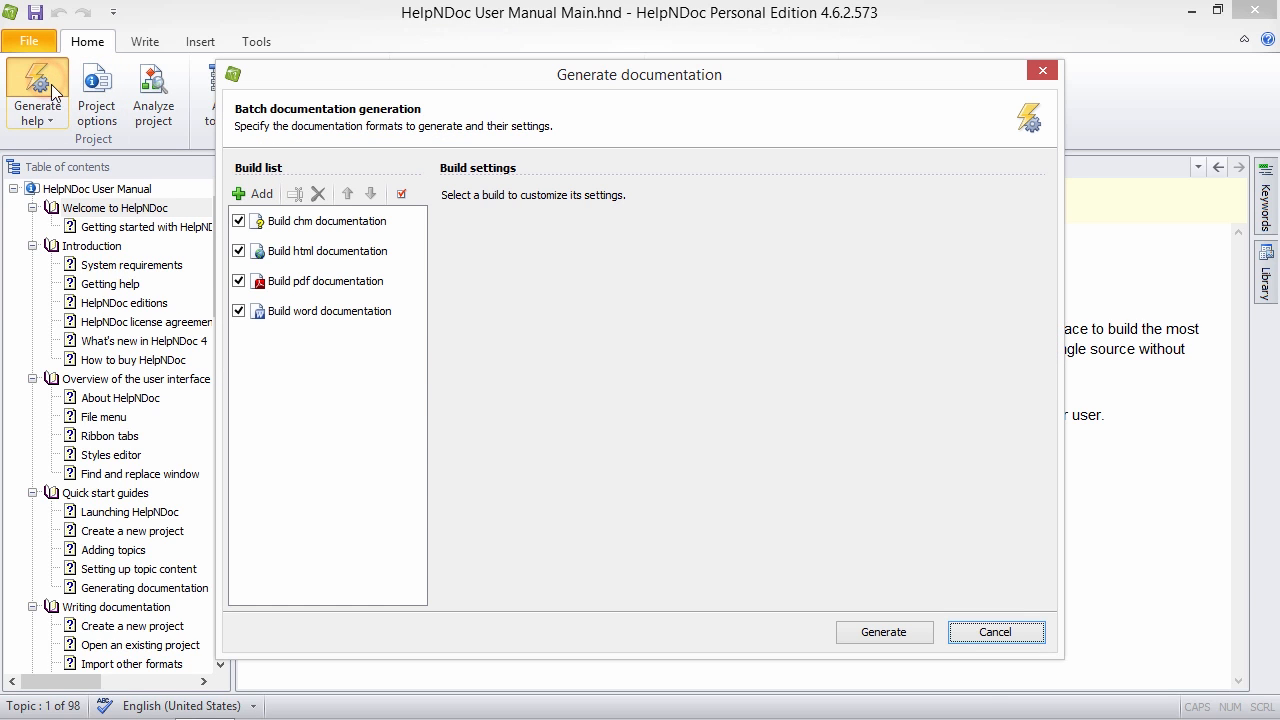
pyautogui.click(254, 192)
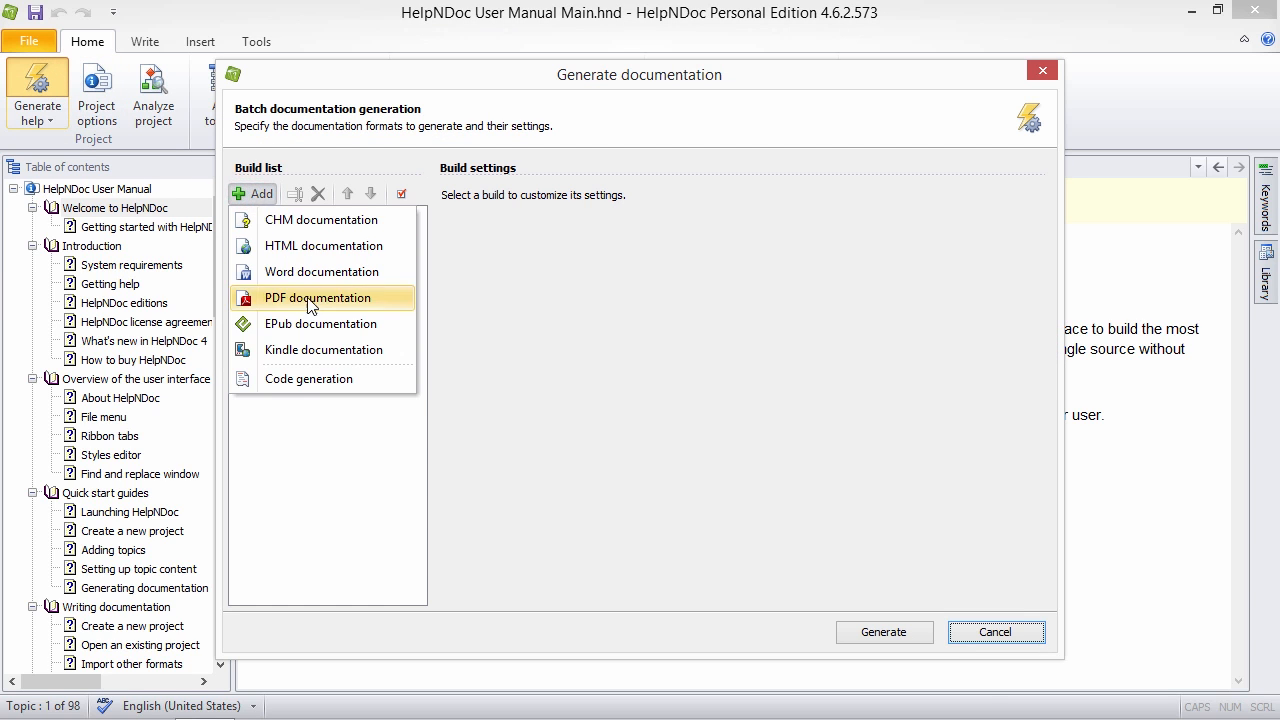
pyautogui.click(320, 296)
pyautogui.write('Build pdf')
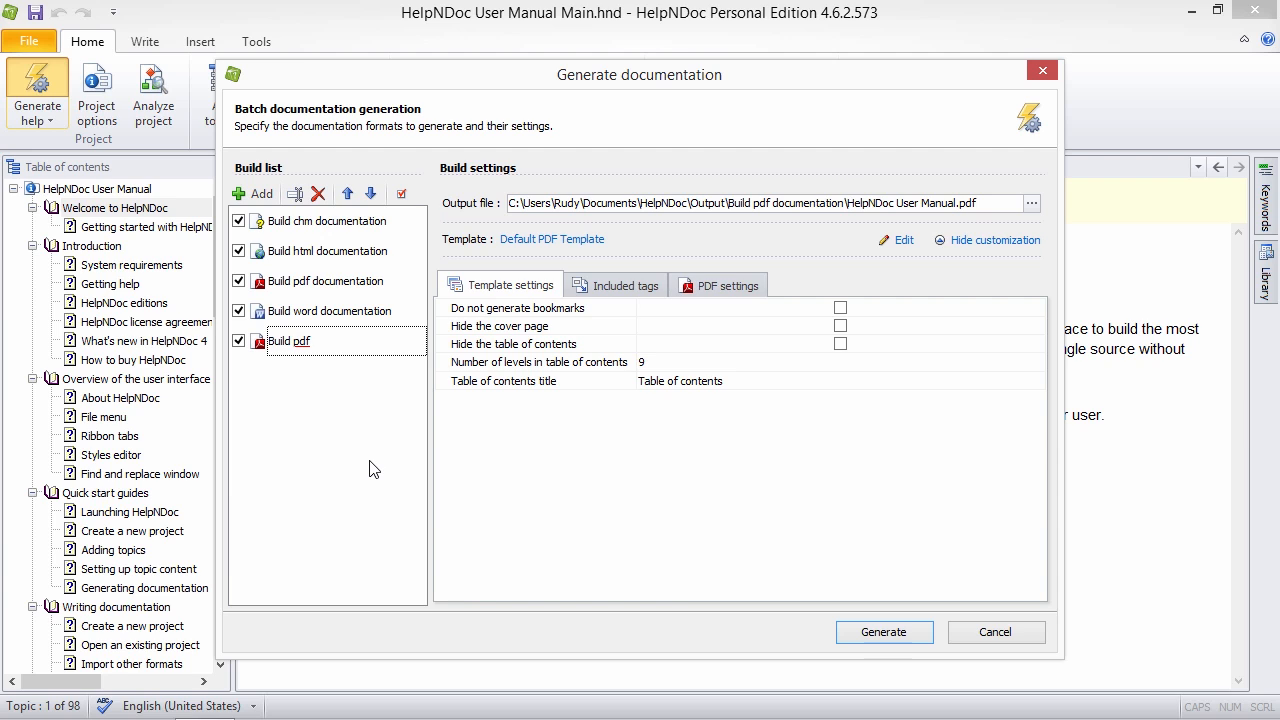
pyautogui.write('iPhone')
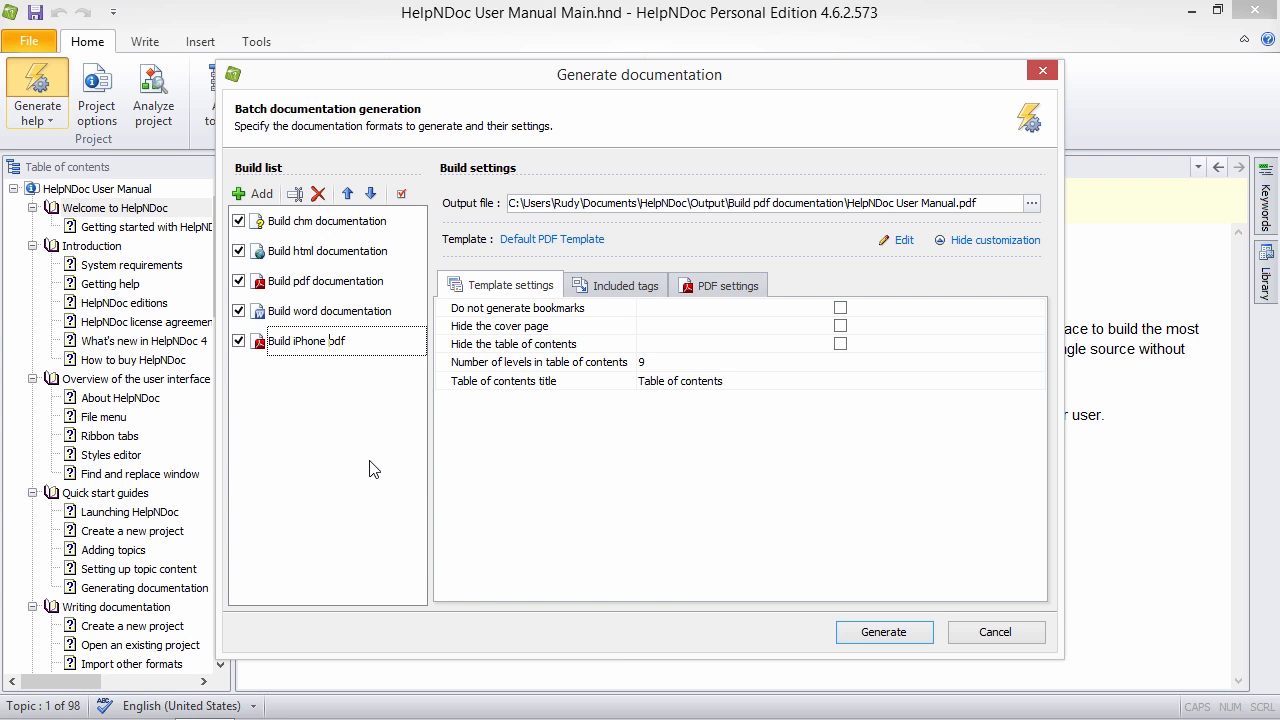
pyautogui.click(308, 340)
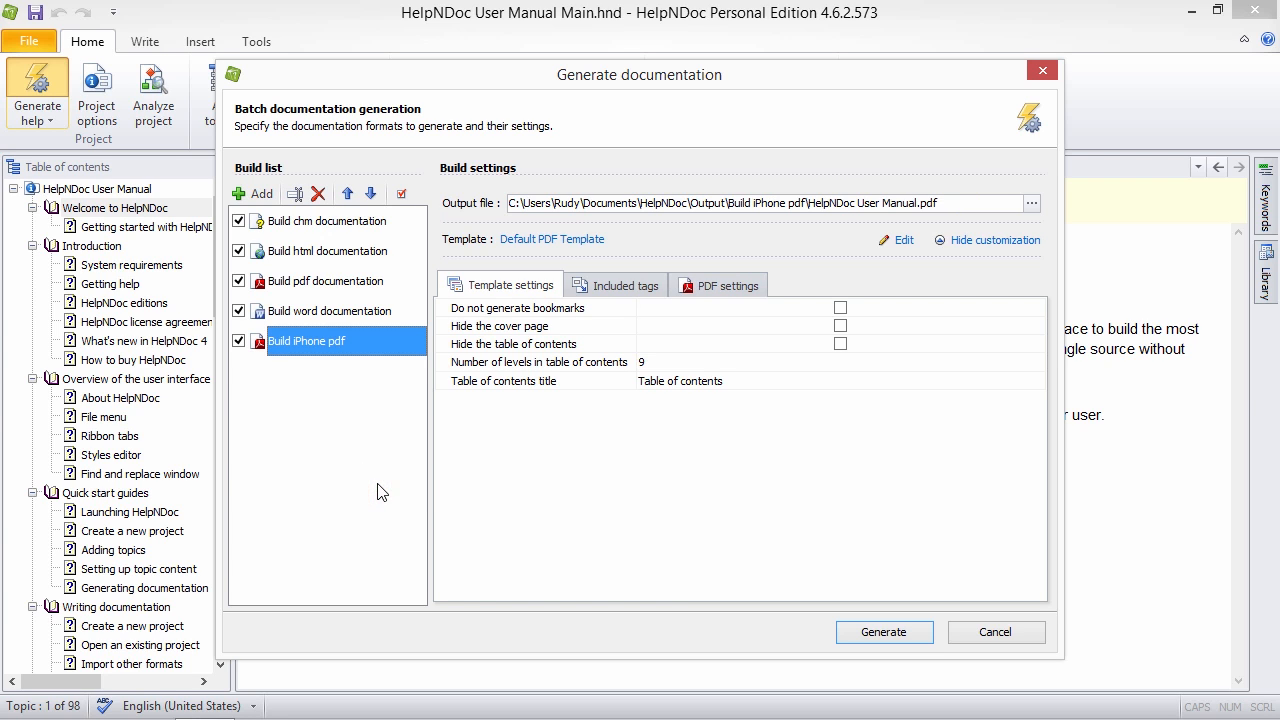
# Include iPhone-tagged content in the new build, then cancel without generating.
pyautogui.click(624, 284)
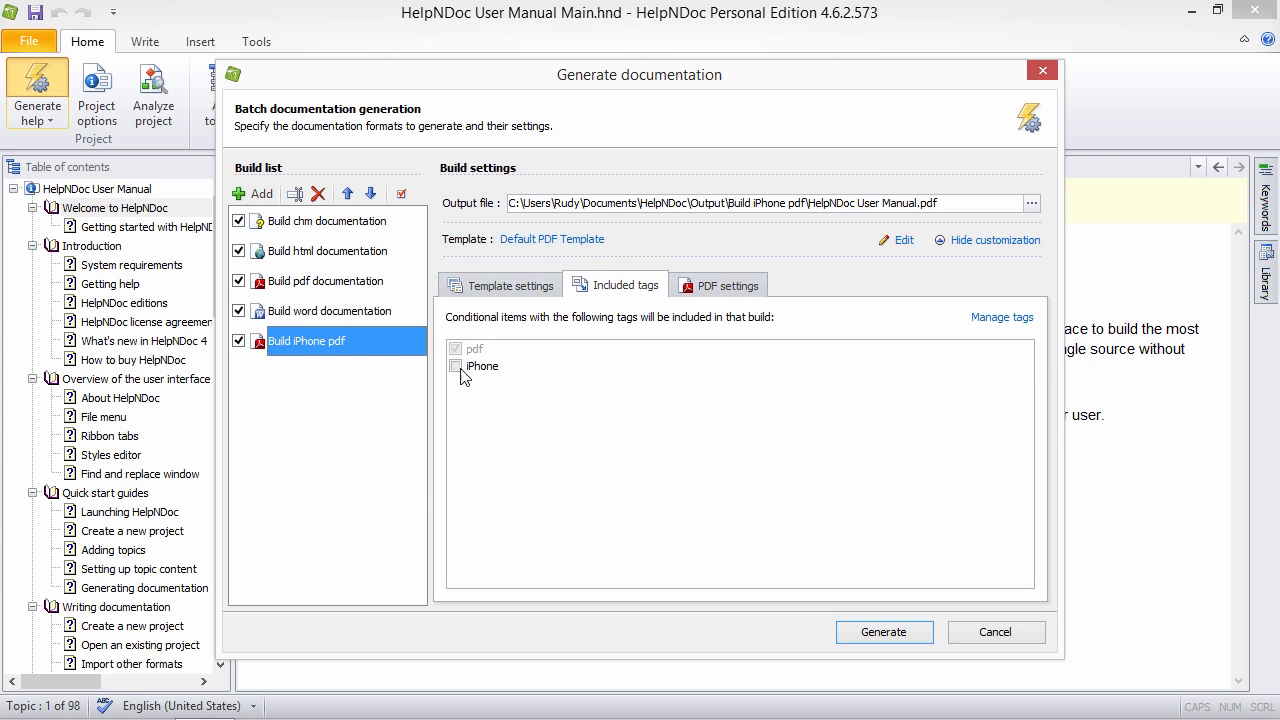
pyautogui.click(456, 366)
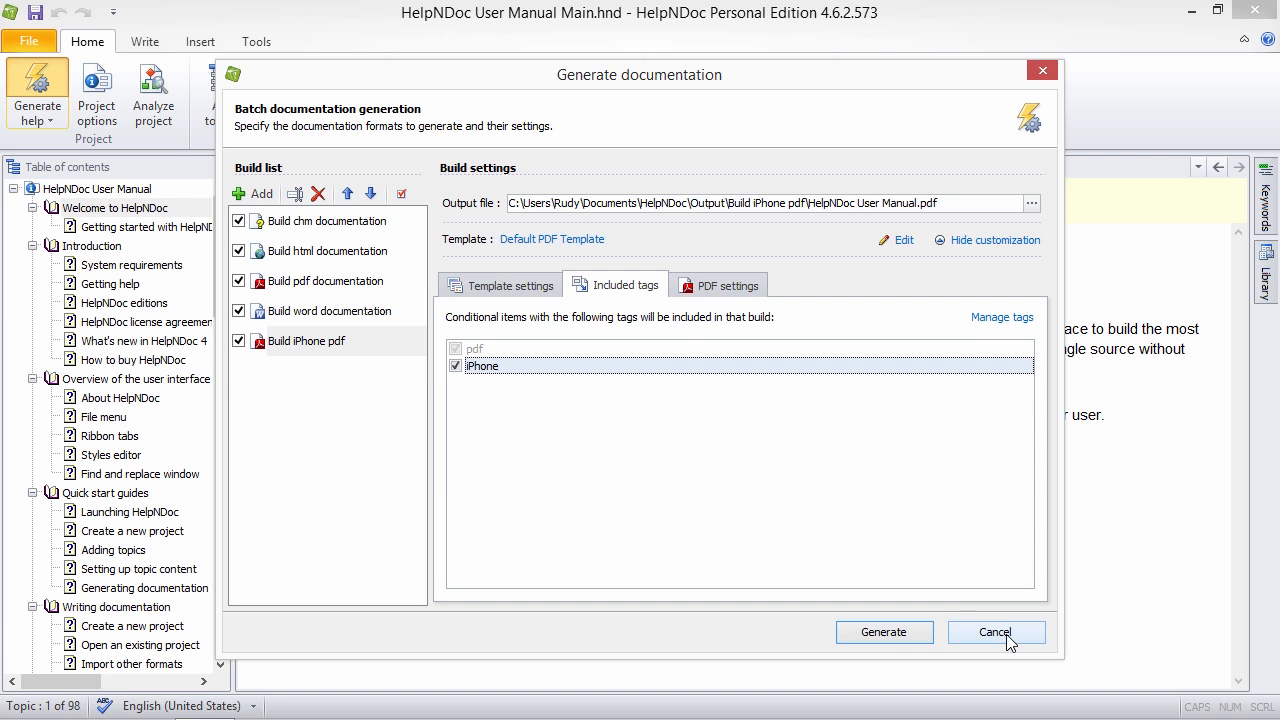
pyautogui.click(996, 632)
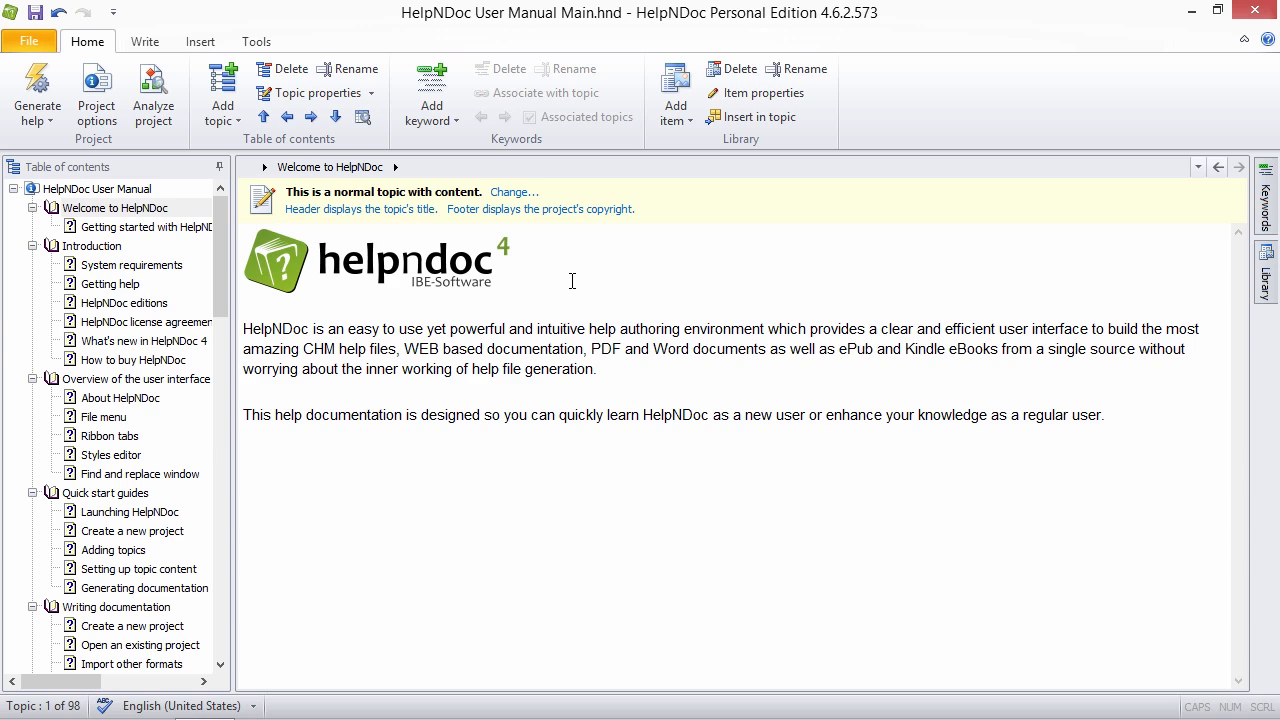
pyautogui.moveTo(412, 132)
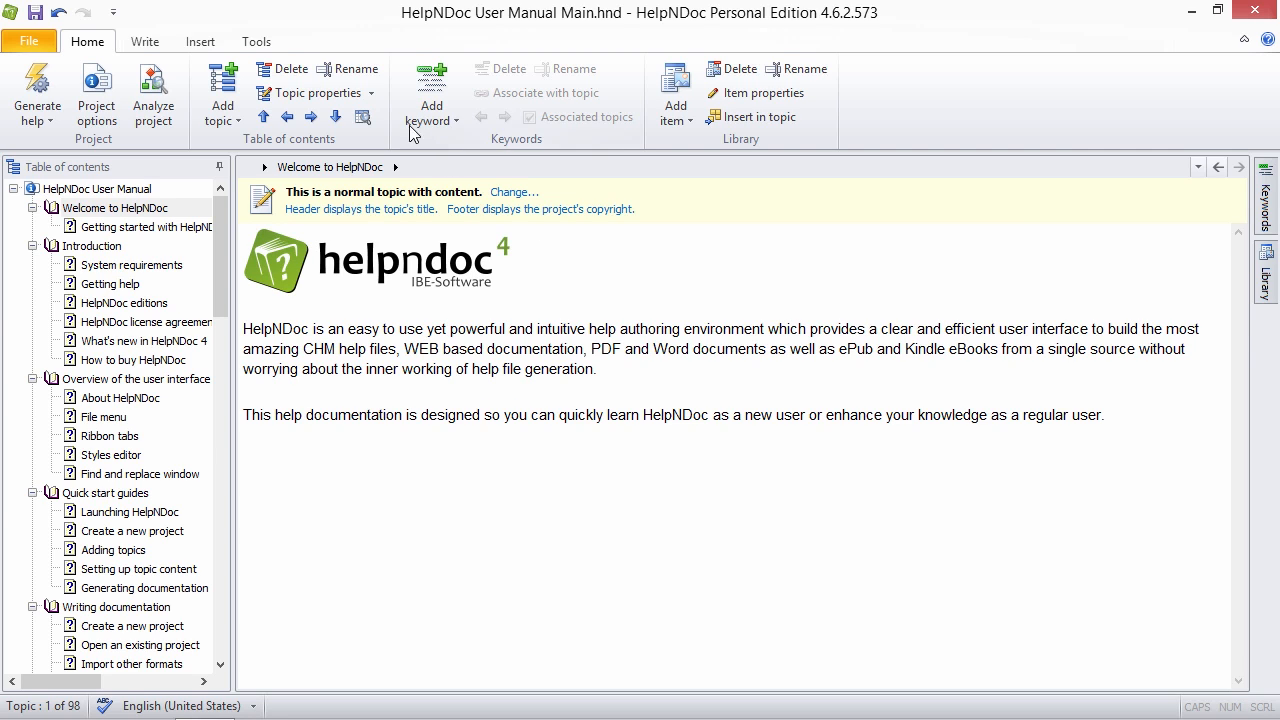
pyautogui.click(312, 92)
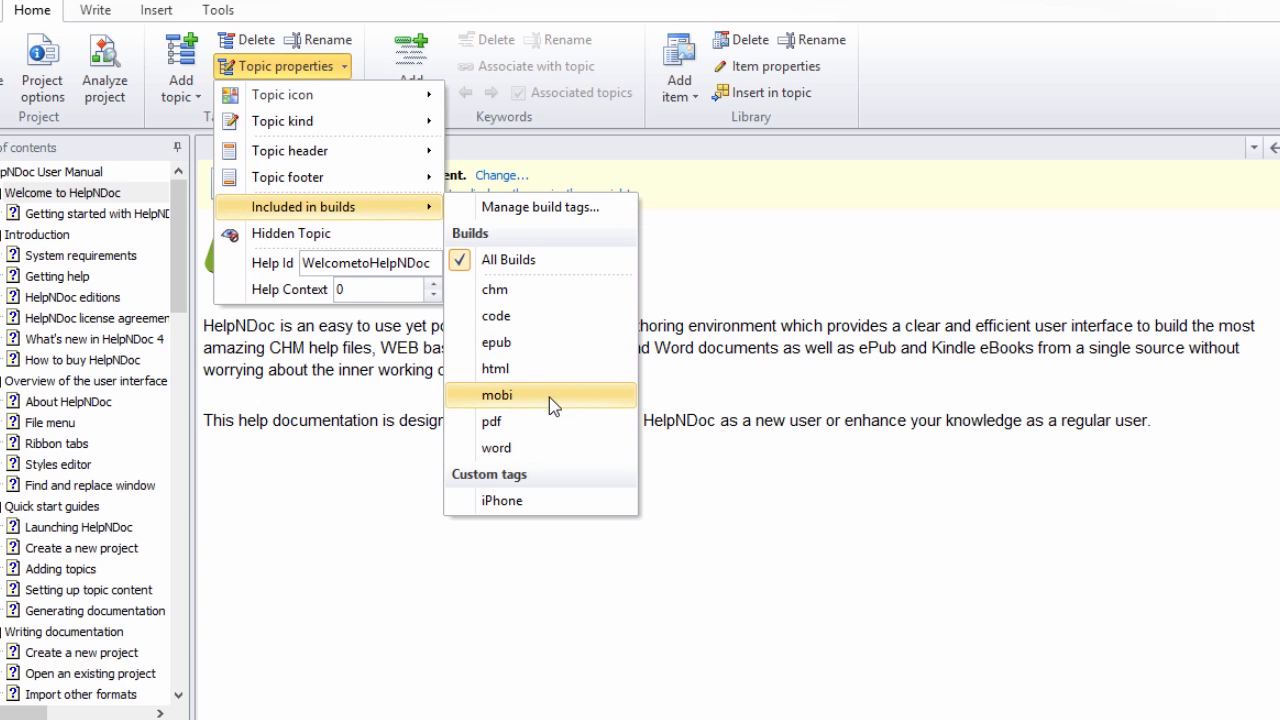
pyautogui.moveTo(548, 448)
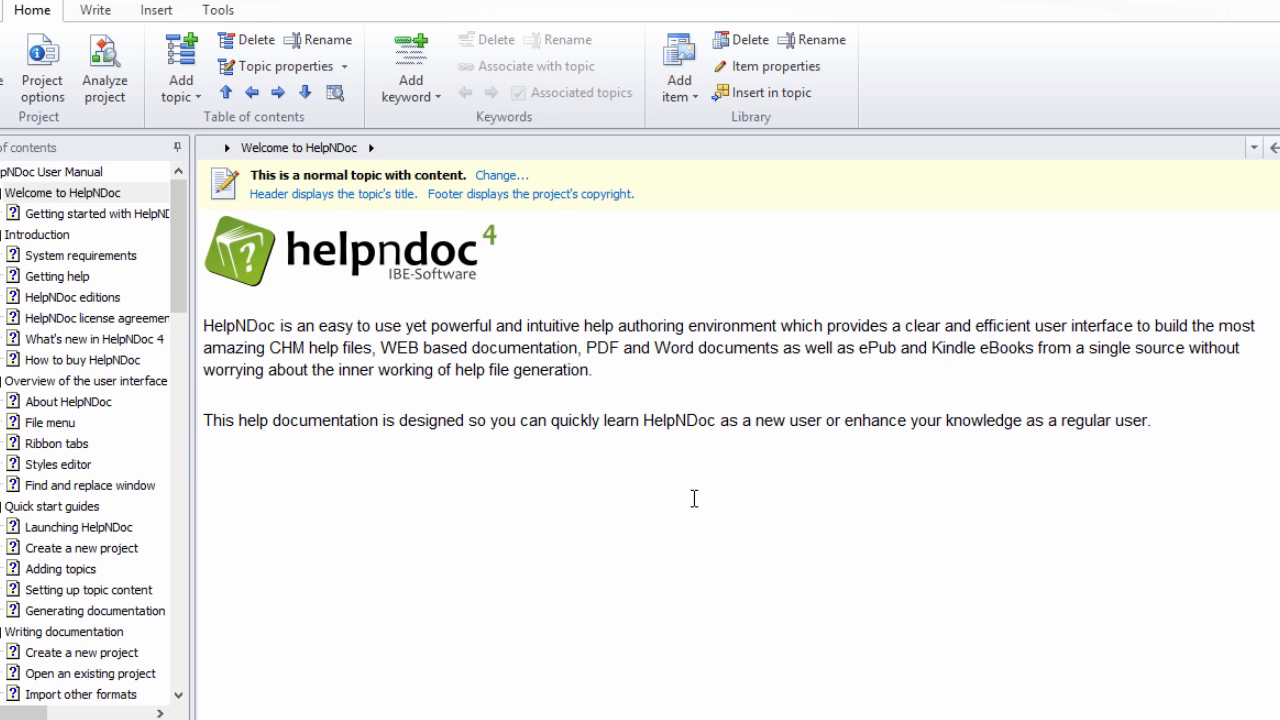
pyautogui.moveTo(644, 442)
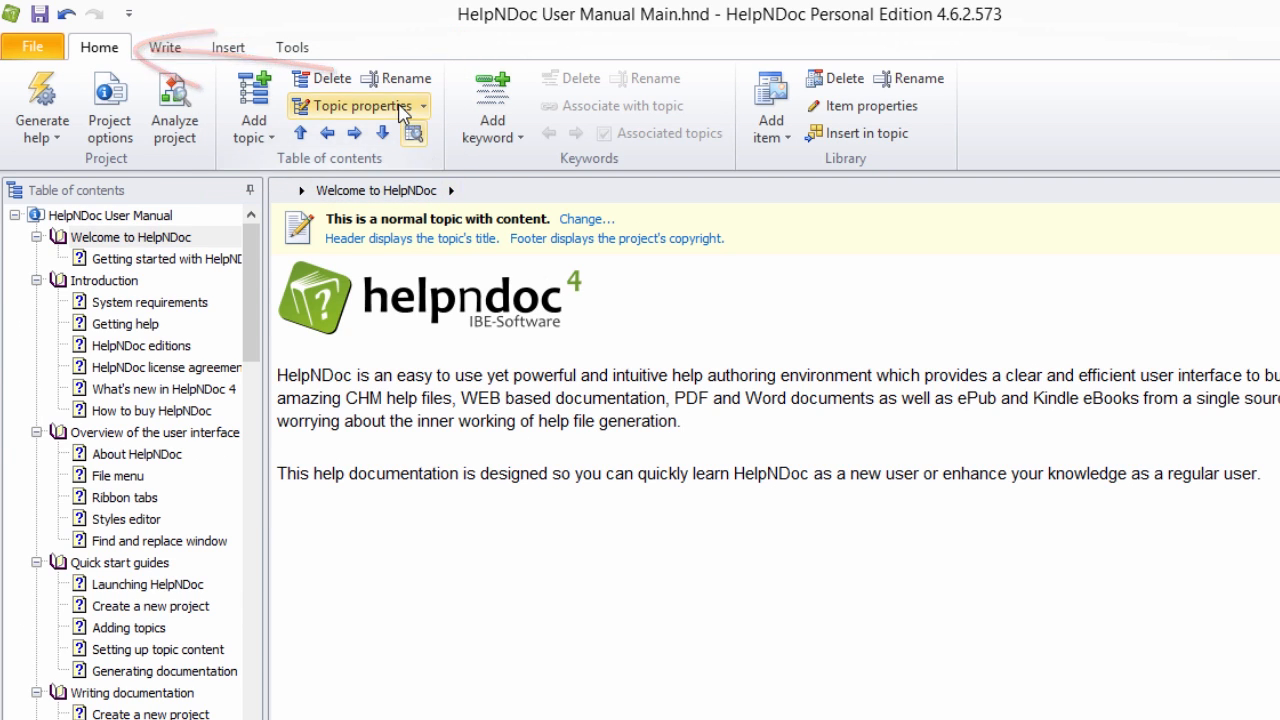
pyautogui.click(360, 106)
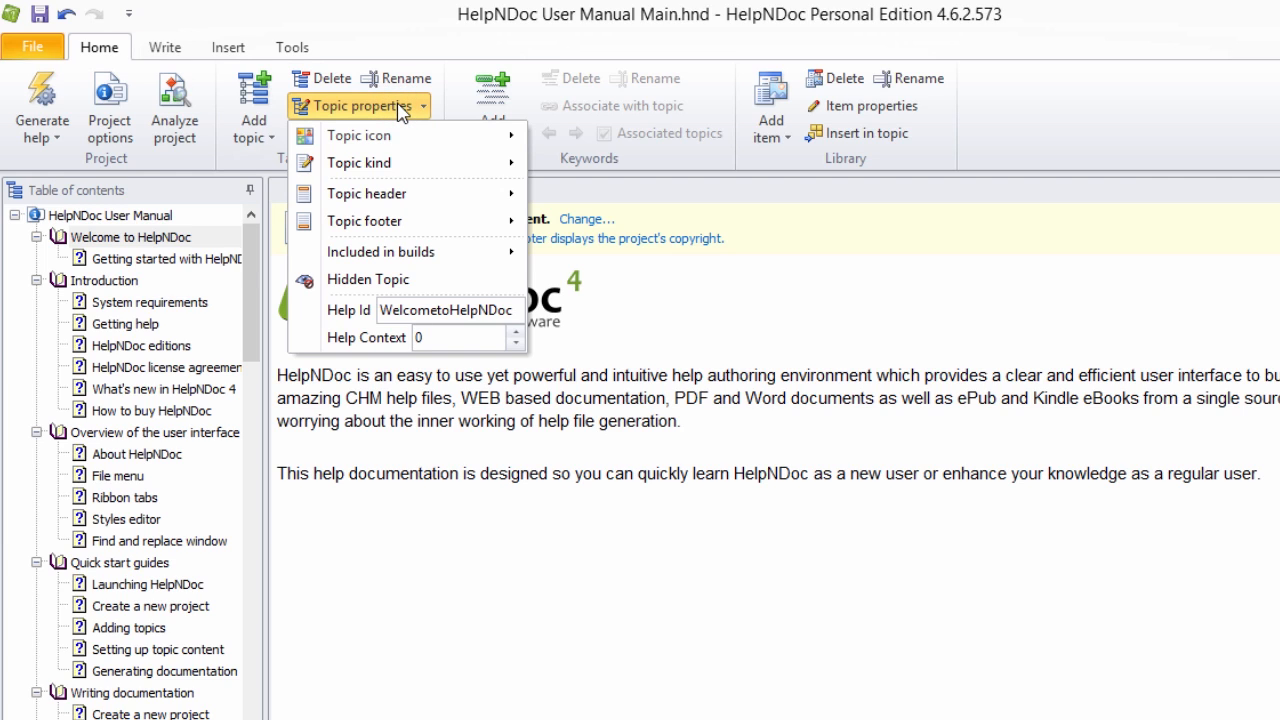
pyautogui.moveTo(404, 252)
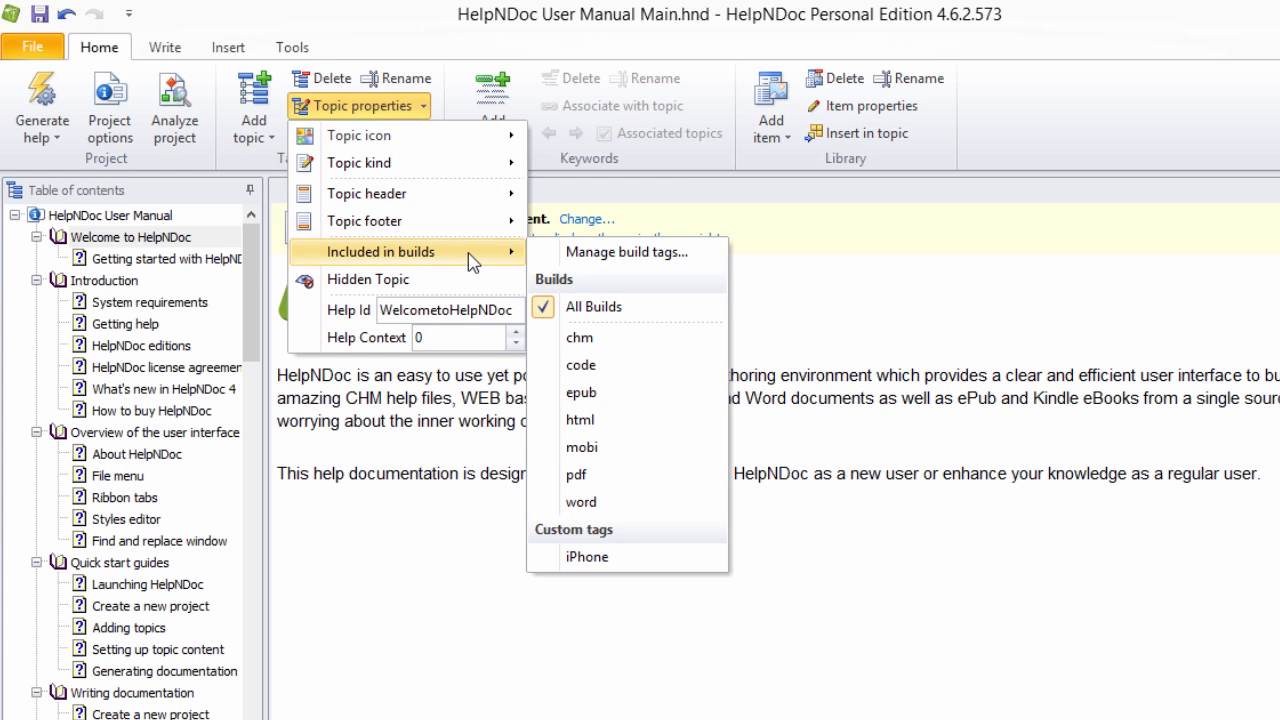
pyautogui.moveTo(612, 260)
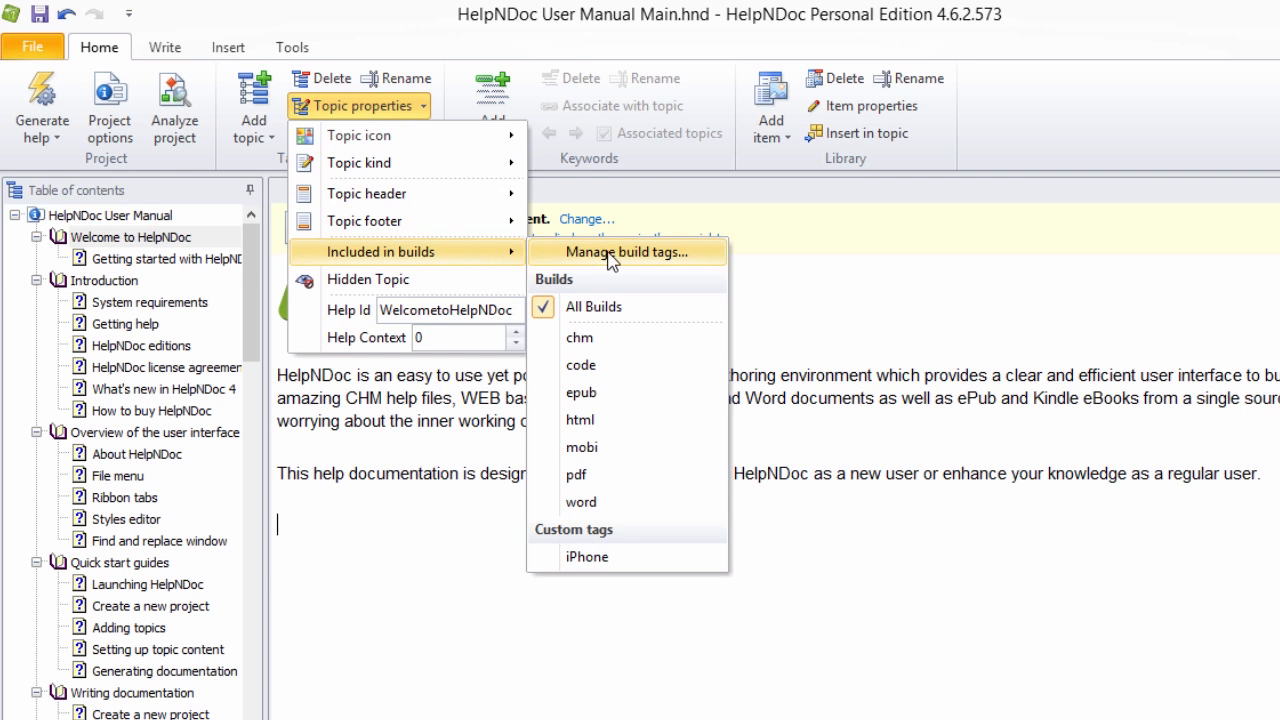
pyautogui.moveTo(712, 264)
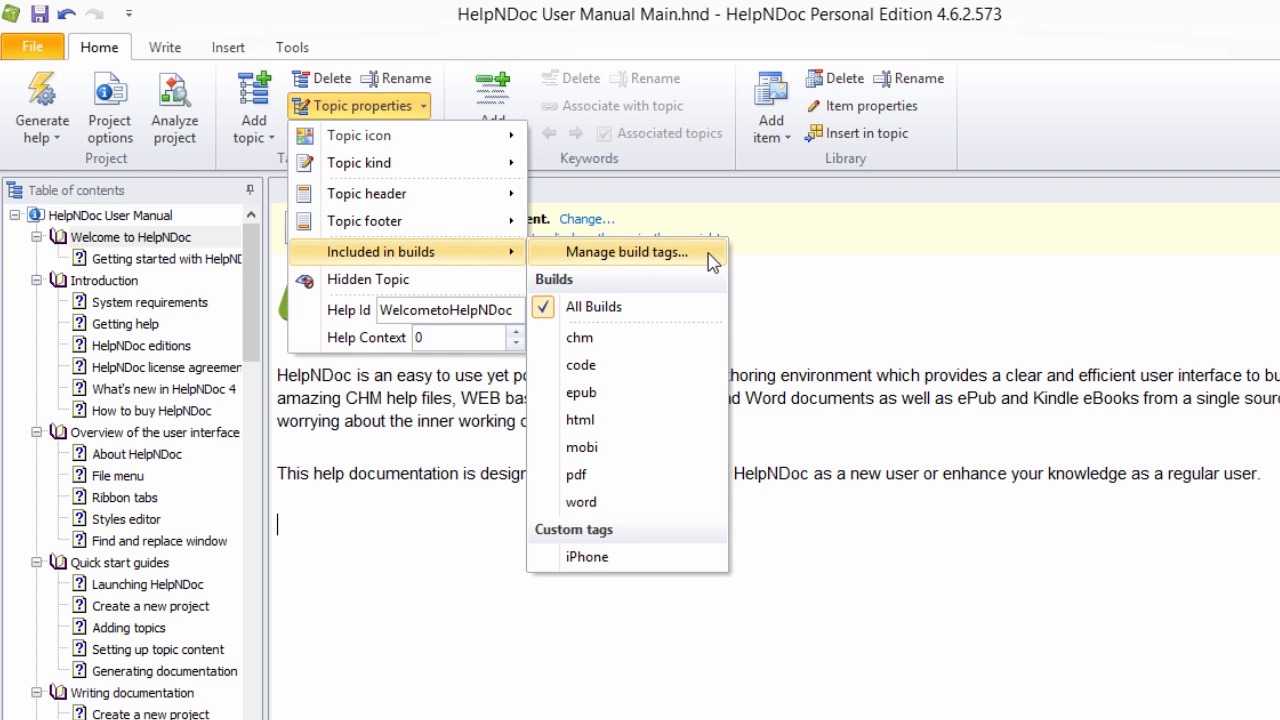
pyautogui.click(626, 252)
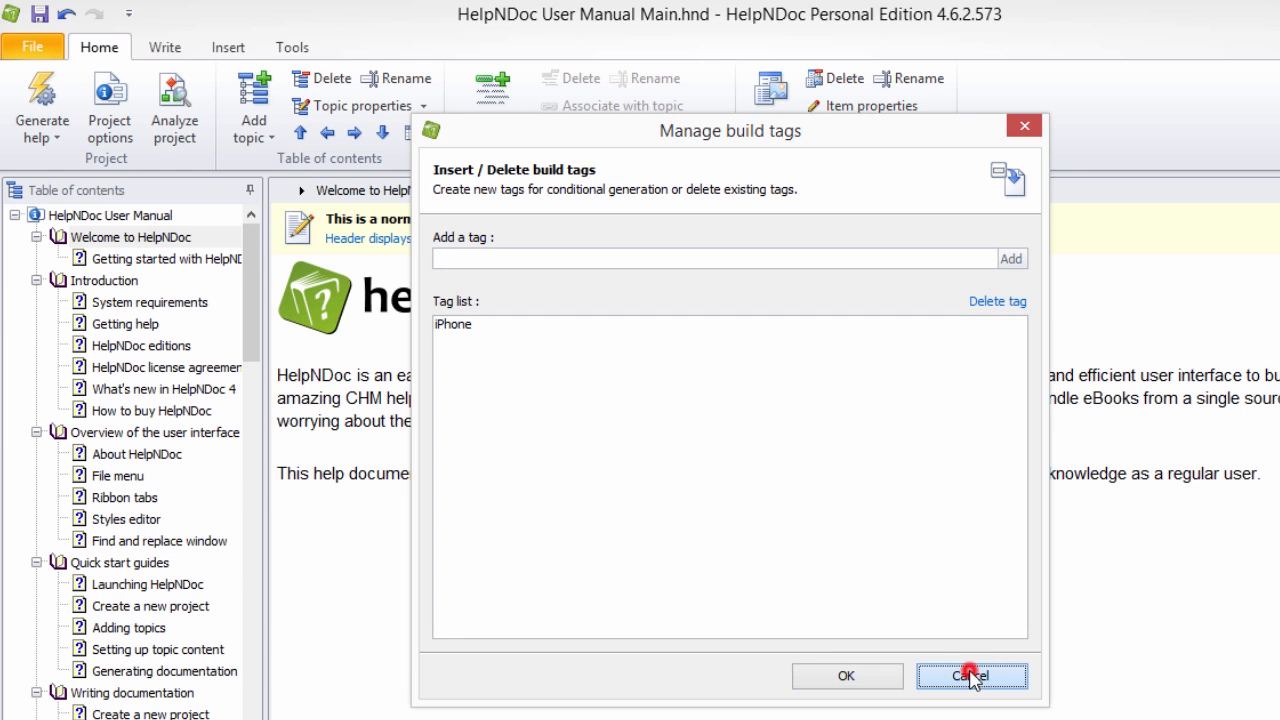
pyautogui.click(972, 676)
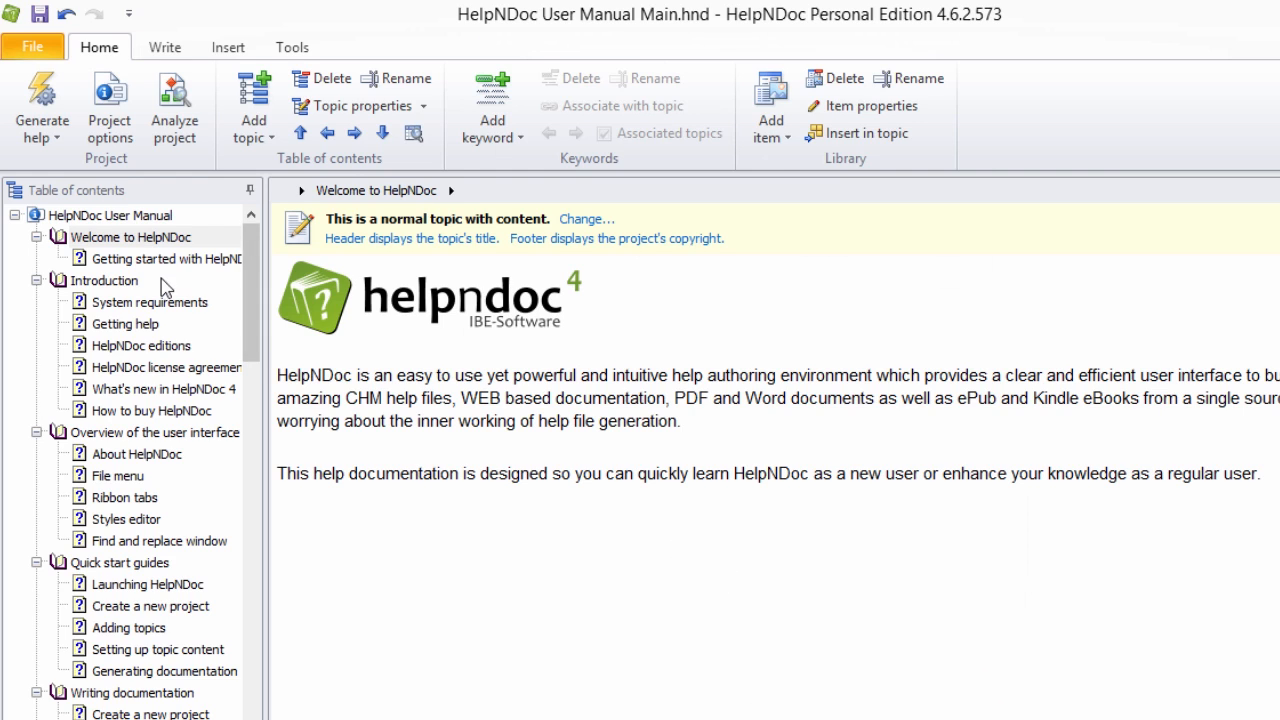
# From the Welcome topic's context menu, reach Included in builds > Manage build tags.
pyautogui.rightClick(130, 236)
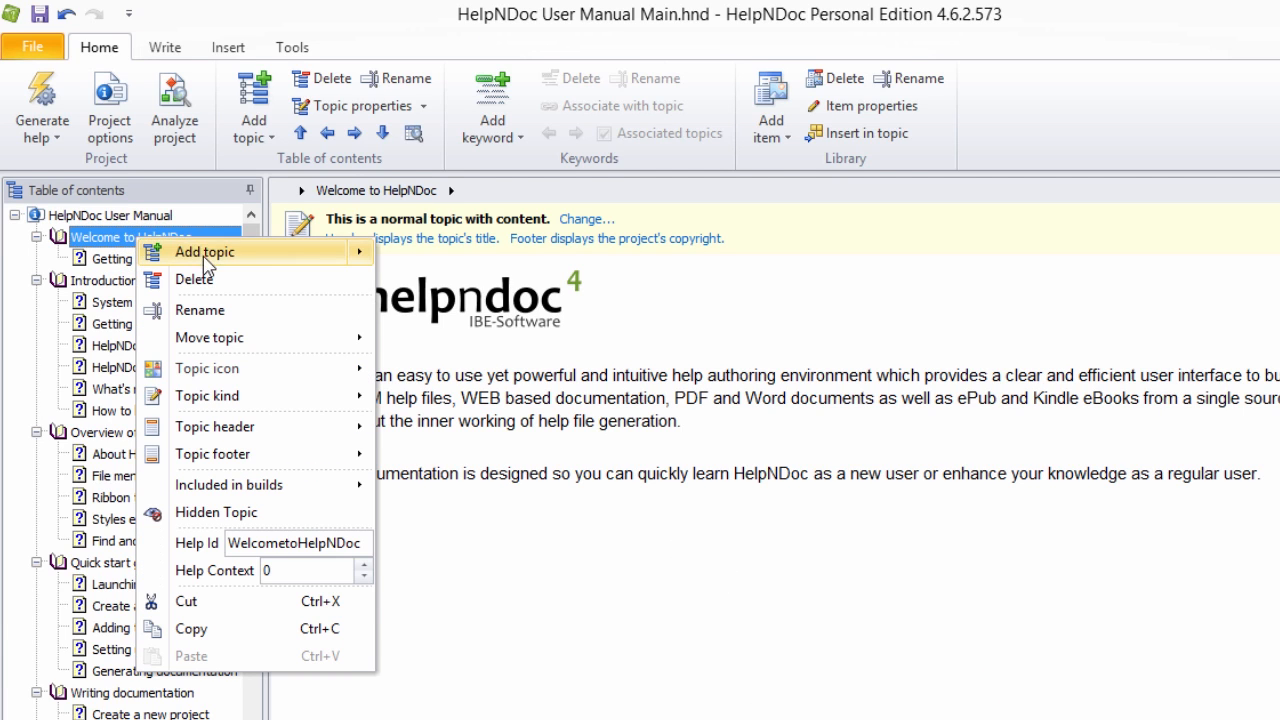
pyautogui.moveTo(228, 484)
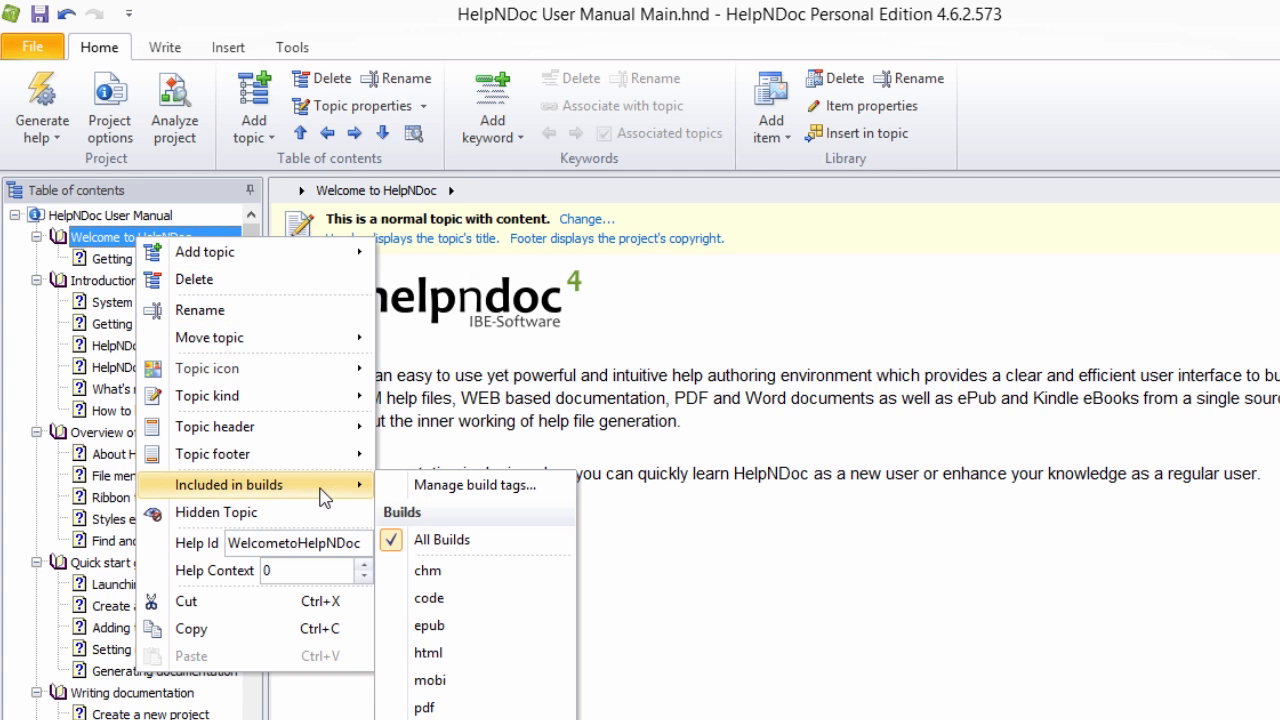
pyautogui.moveTo(476, 486)
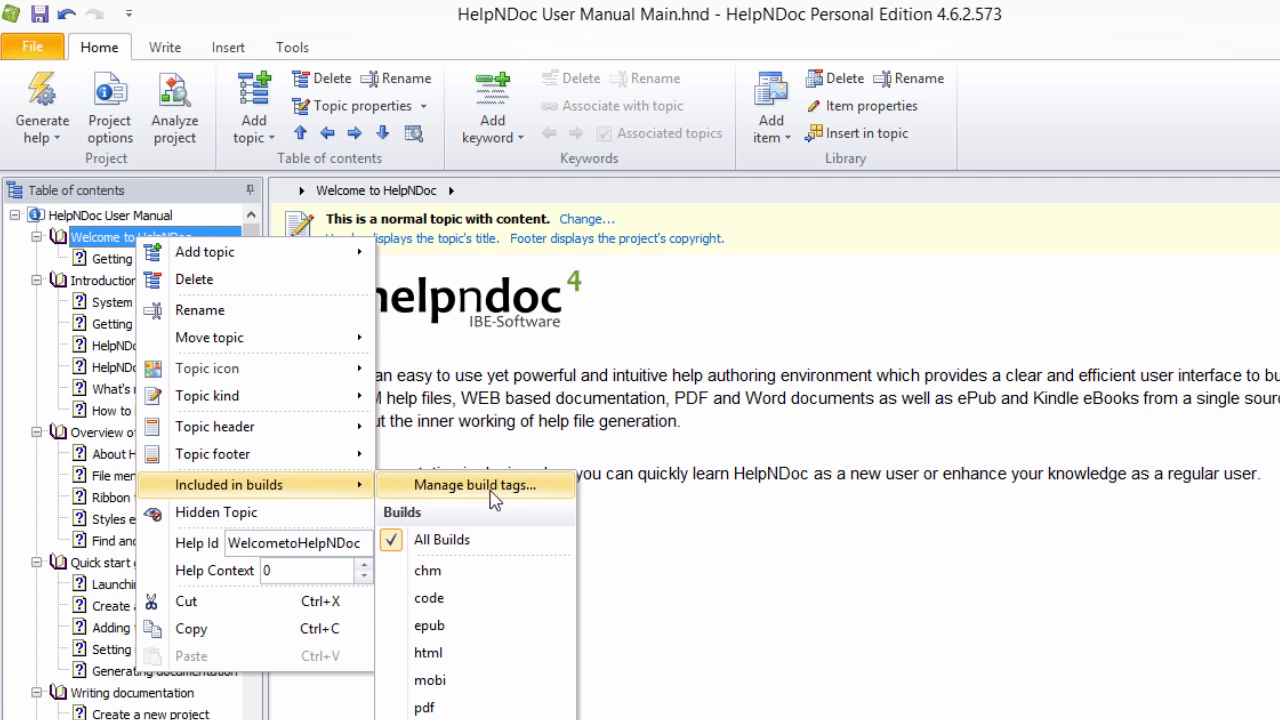
pyautogui.moveTo(556, 496)
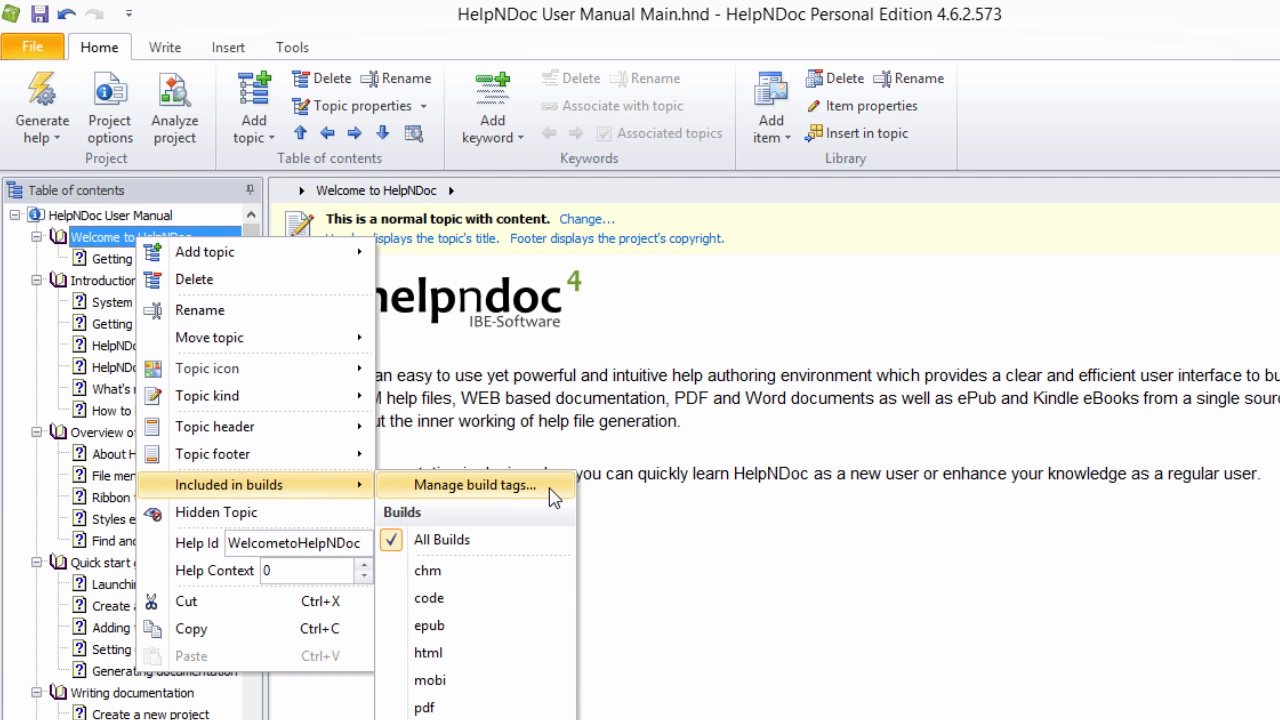
pyautogui.click(472, 484)
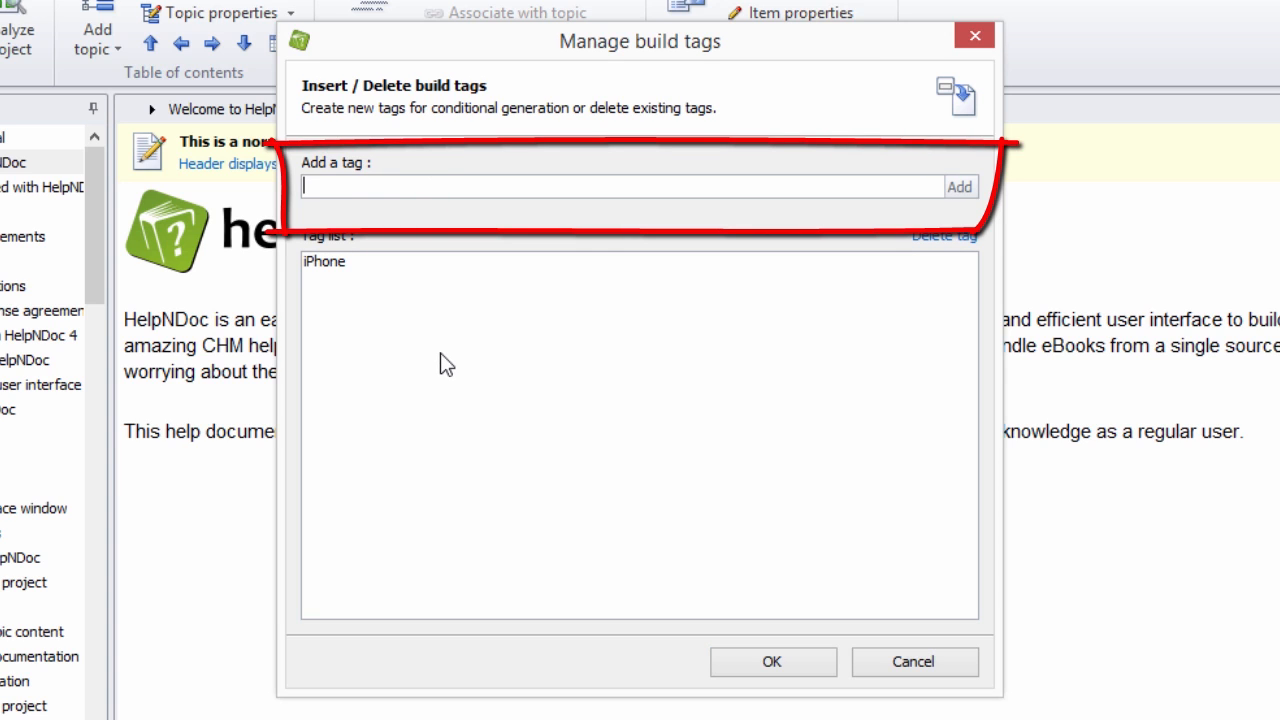
# Add eBook and Kindle as build tags beside iPhone and confirm with OK.
pyautogui.write('eBook')
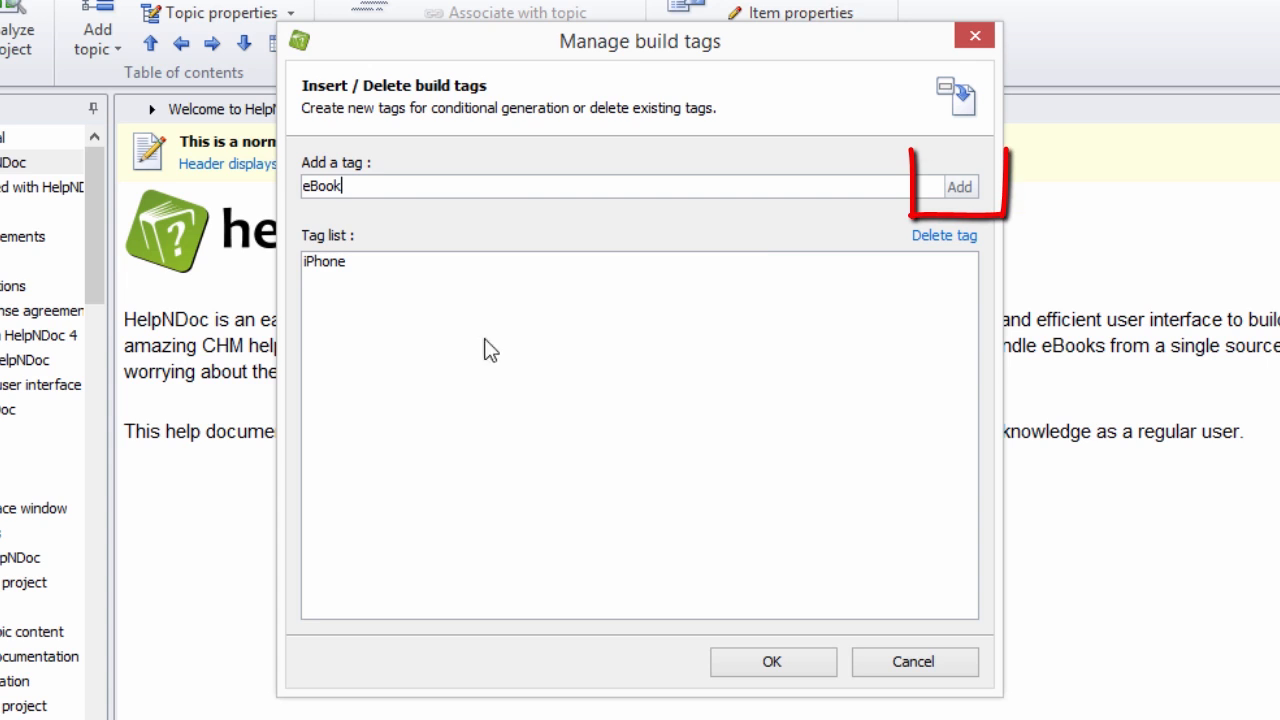
pyautogui.click(958, 186)
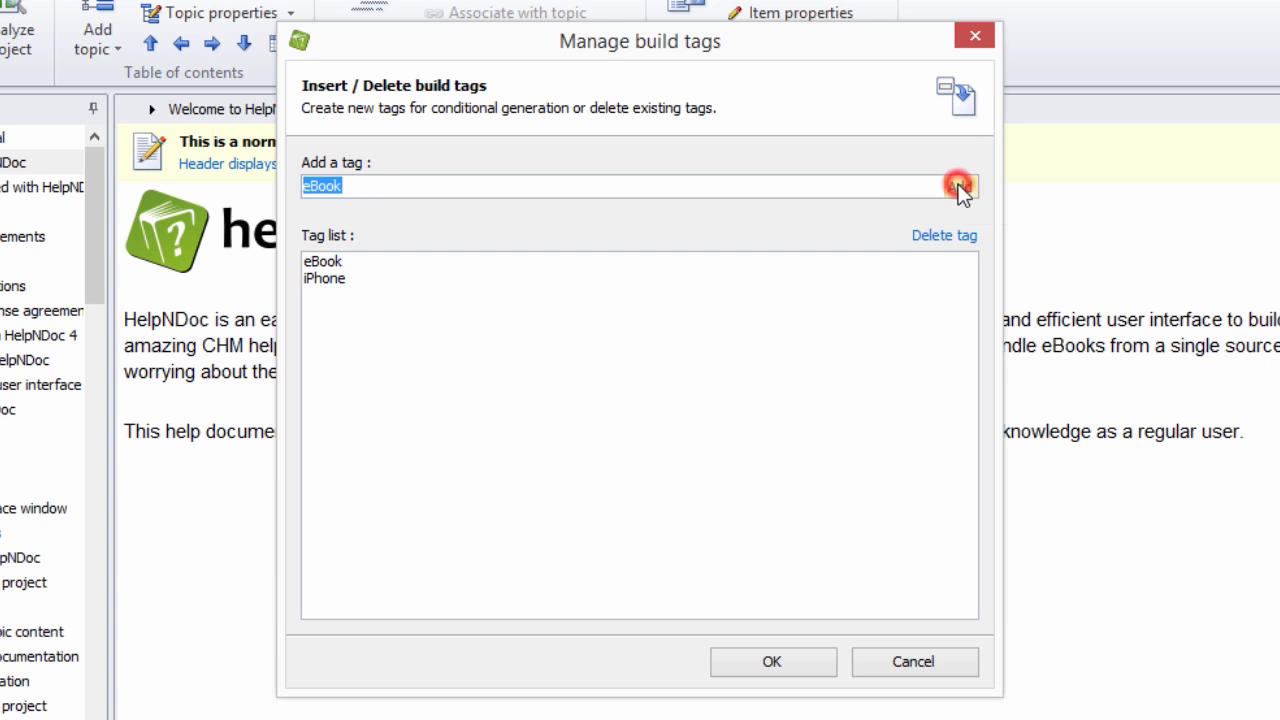
pyautogui.click(960, 186)
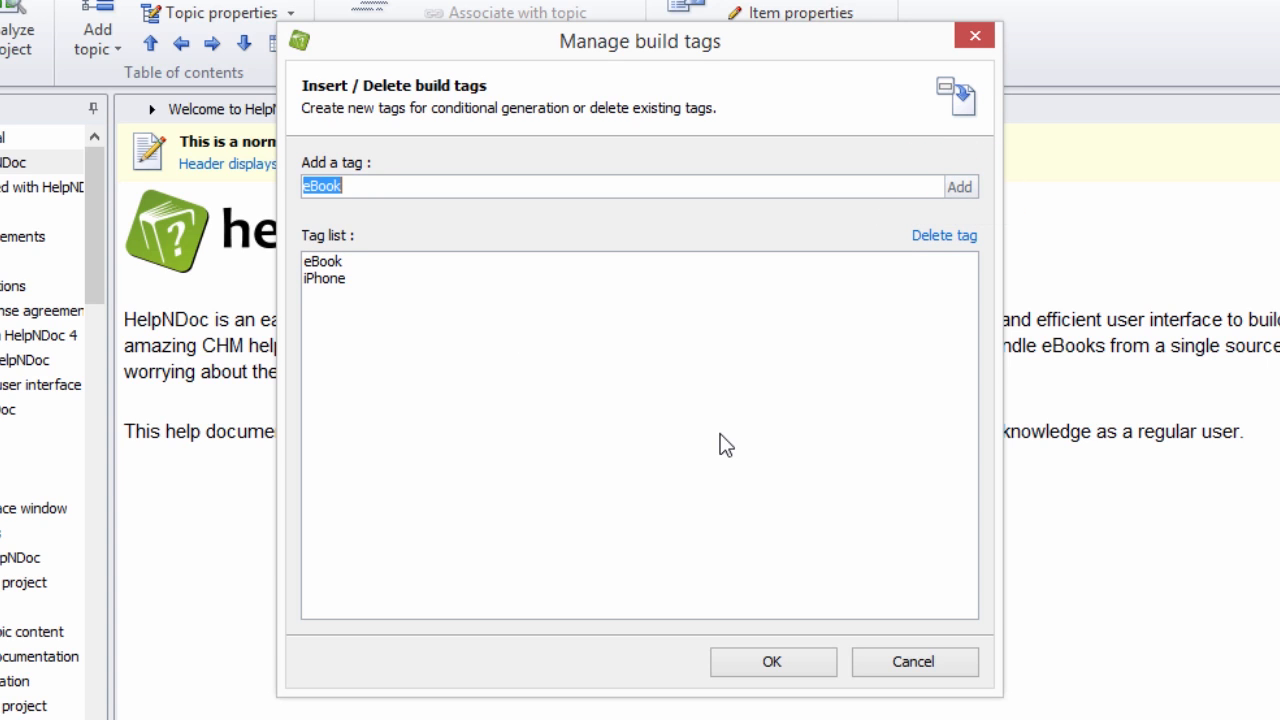
pyautogui.write('Kindle')
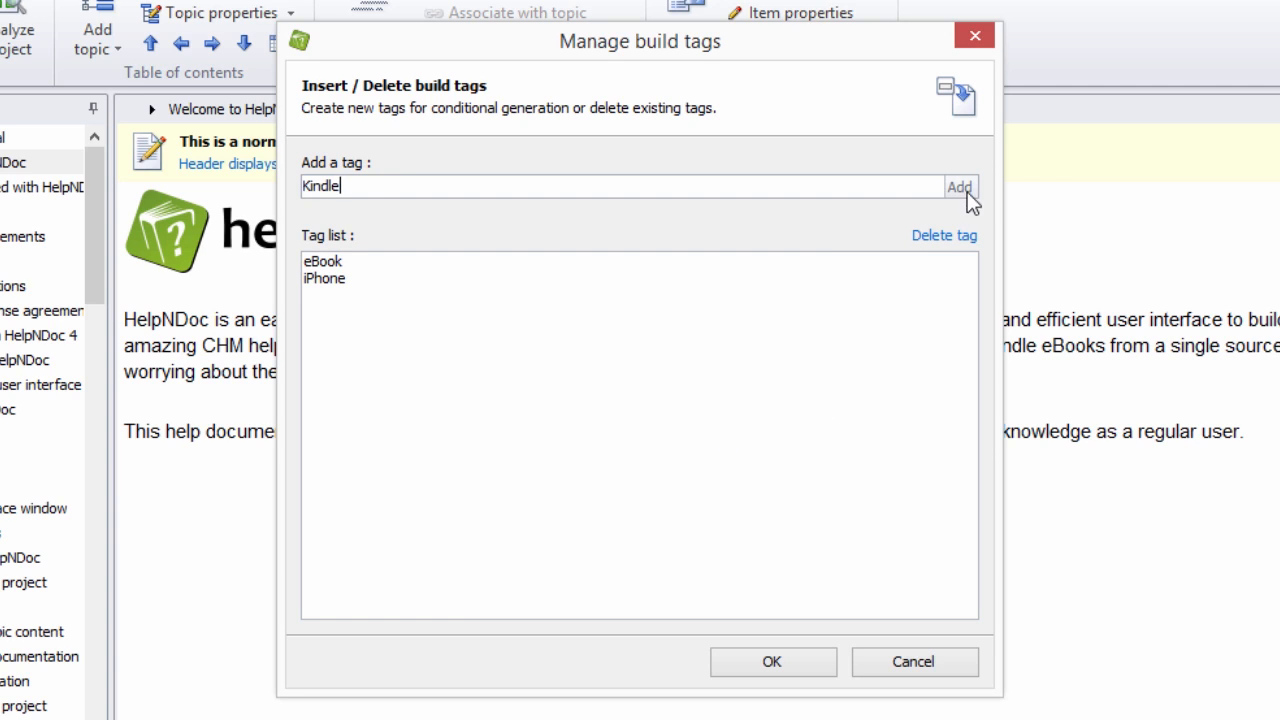
pyautogui.click(960, 186)
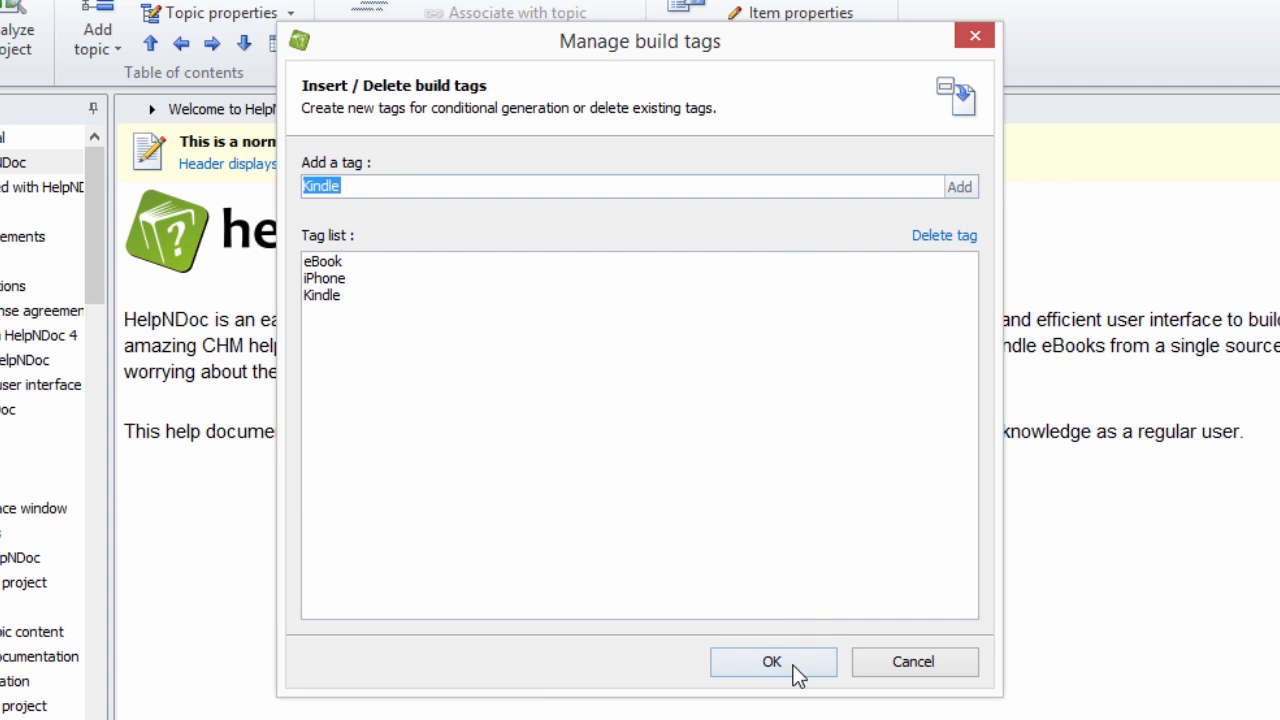
pyautogui.click(772, 660)
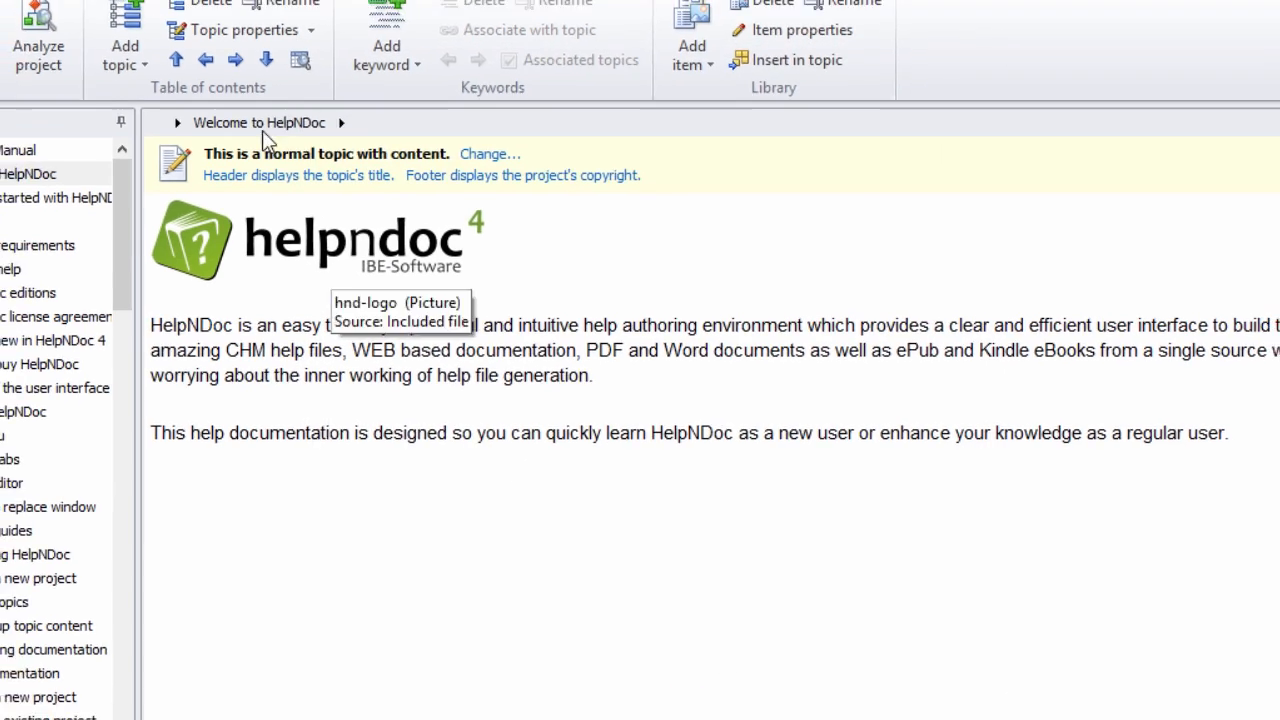
# Reach the build tag manager again via Topic properties > Included in builds.
pyautogui.click(332, 98)
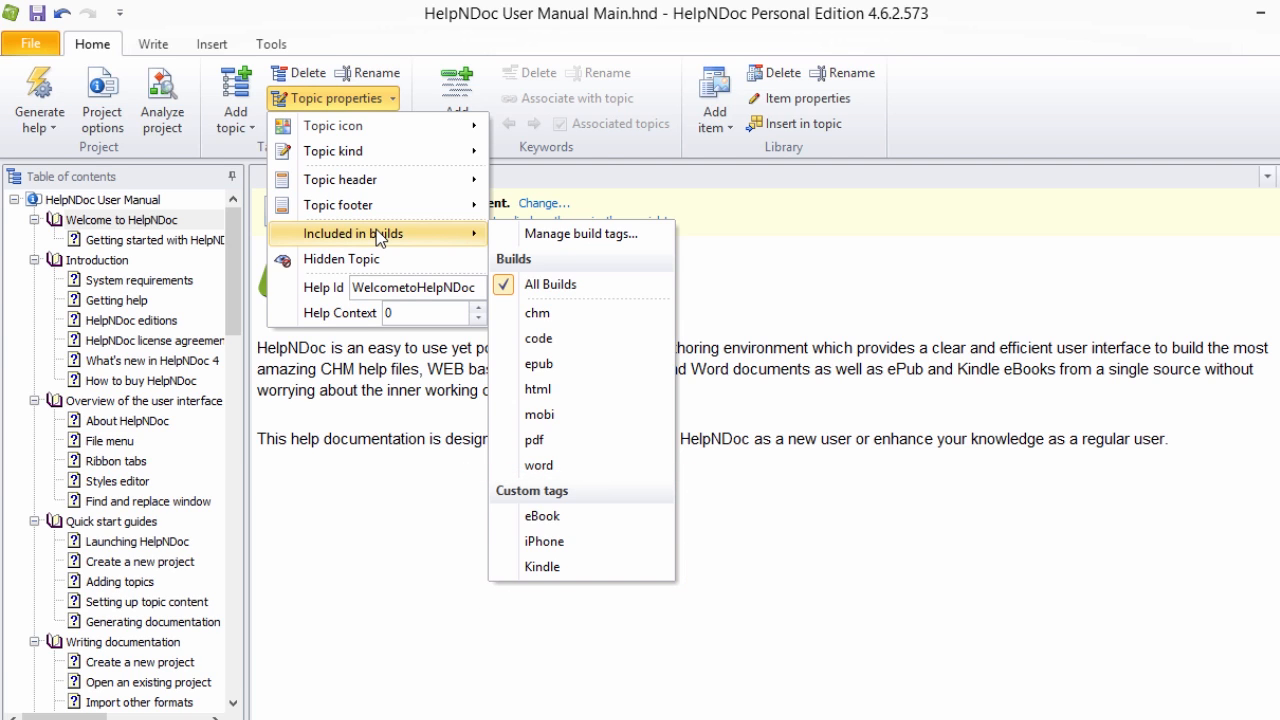
pyautogui.moveTo(582, 232)
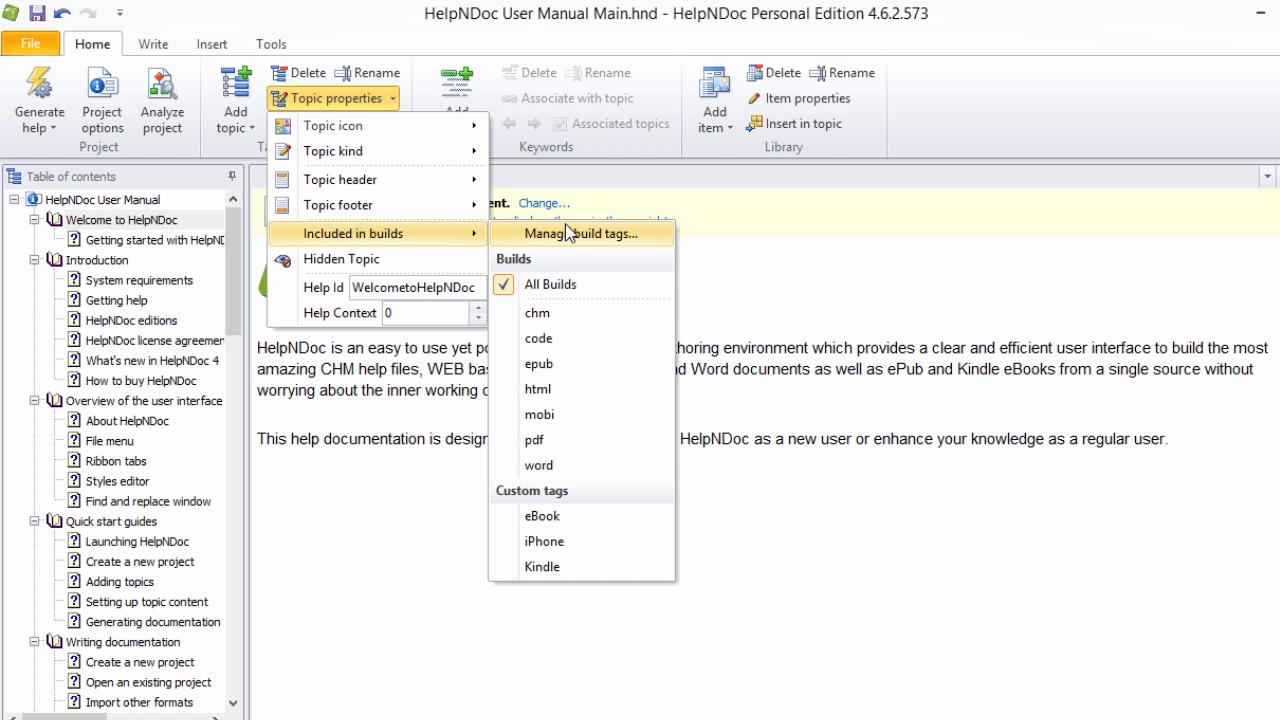
pyautogui.click(582, 232)
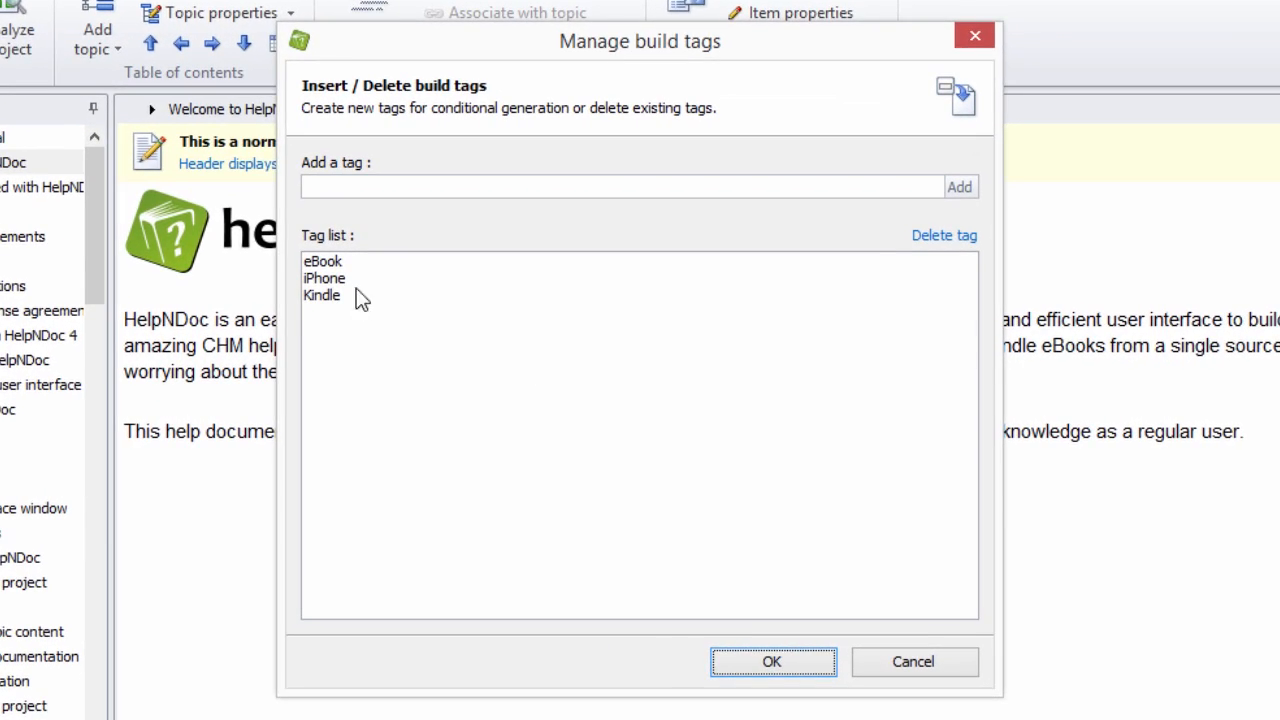
# Delete the eBook tag, leaving iPhone and Kindle, and confirm with OK.
pyautogui.click(322, 260)
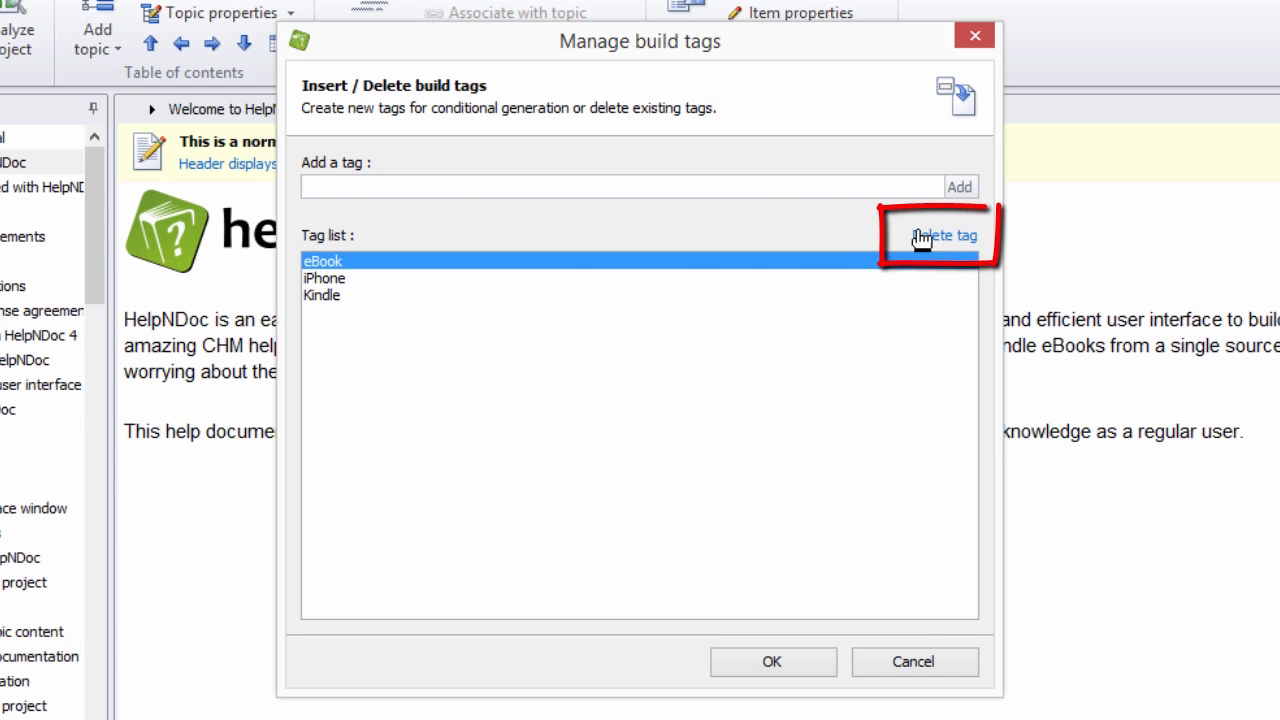
pyautogui.click(944, 236)
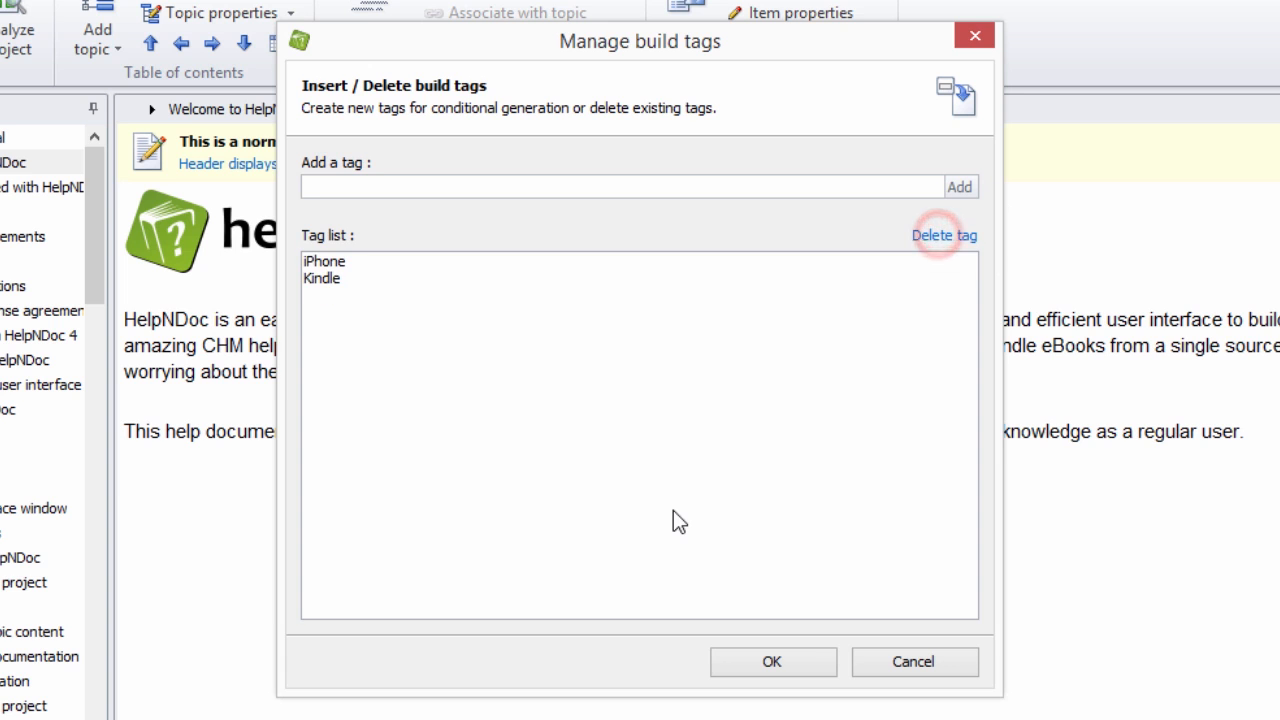
pyautogui.moveTo(768, 662)
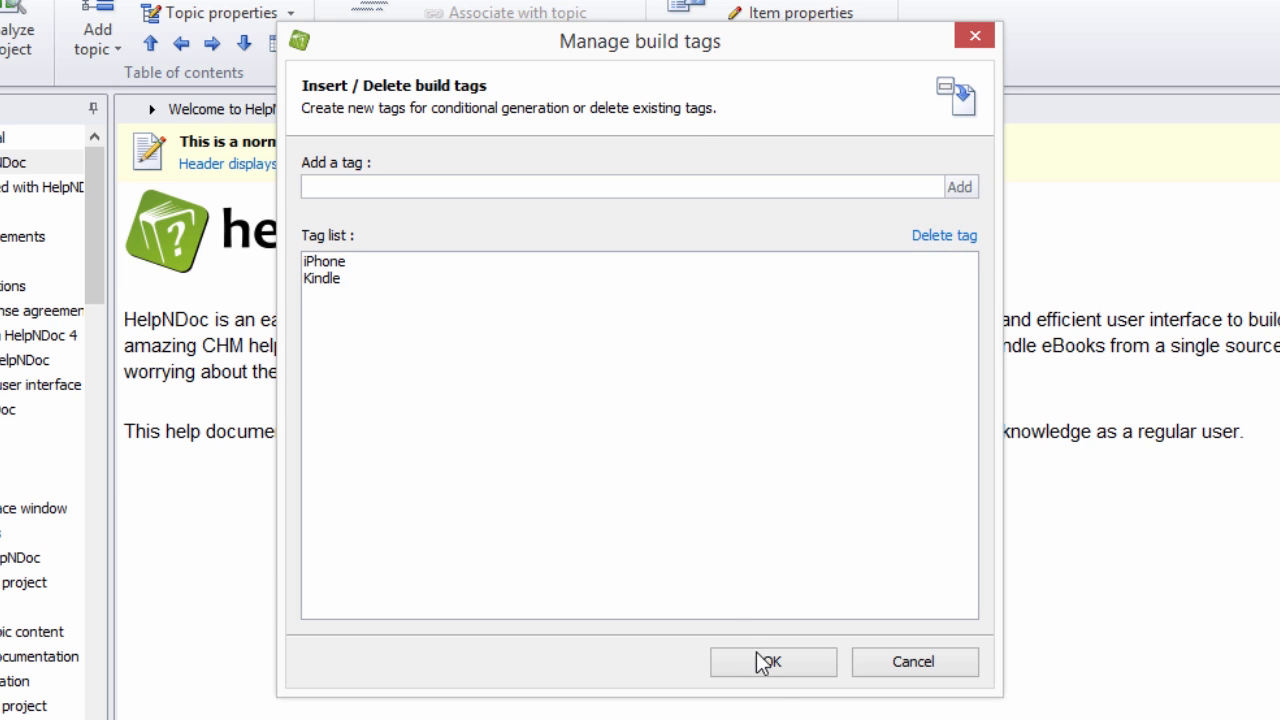
pyautogui.click(772, 660)
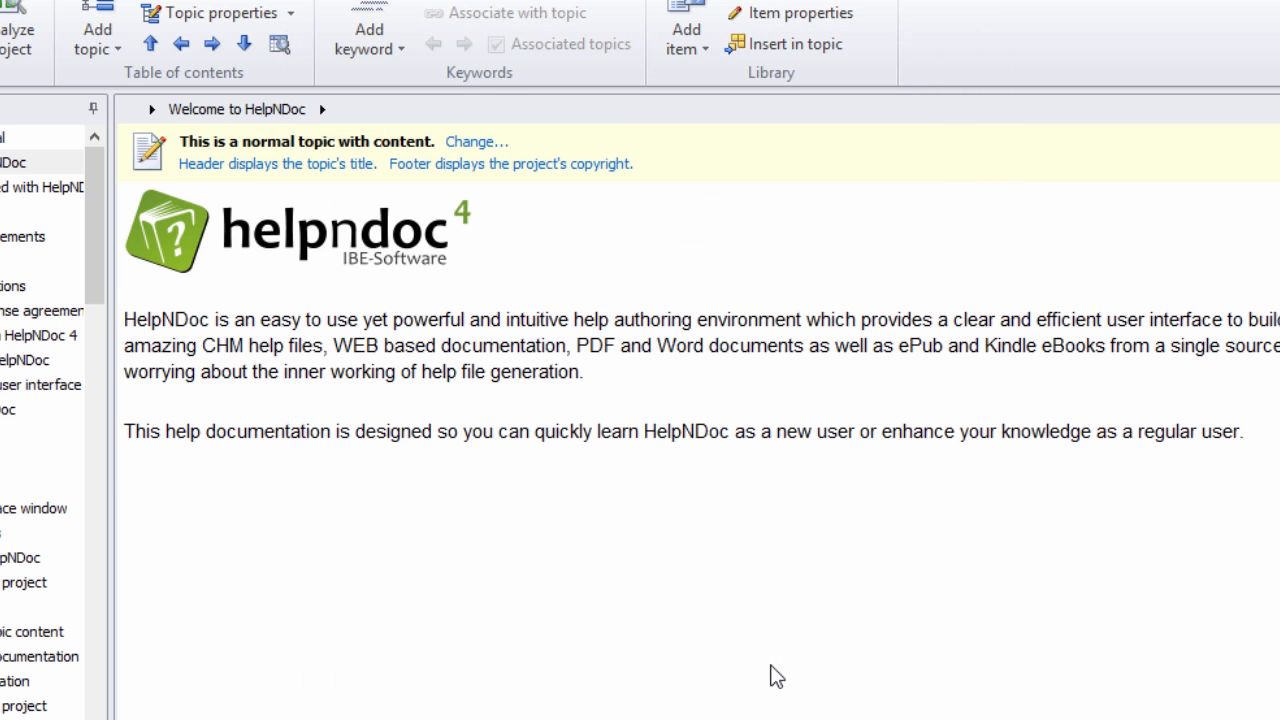